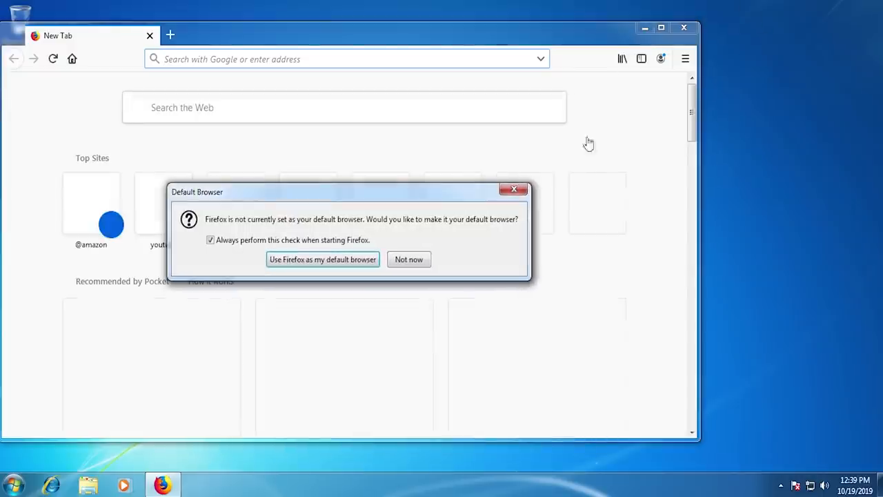
# - Decline making Firefox the default browser via 'Not now'
pyautogui.click(408, 259)
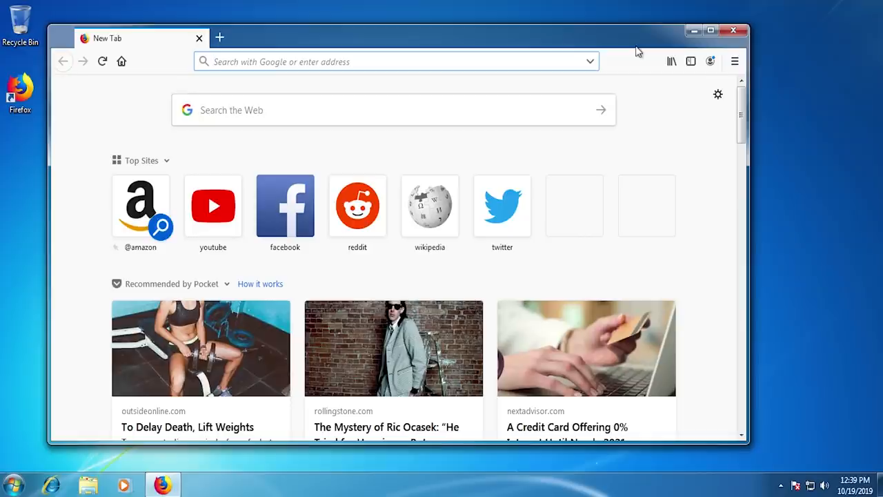
pyautogui.moveTo(614, 89)
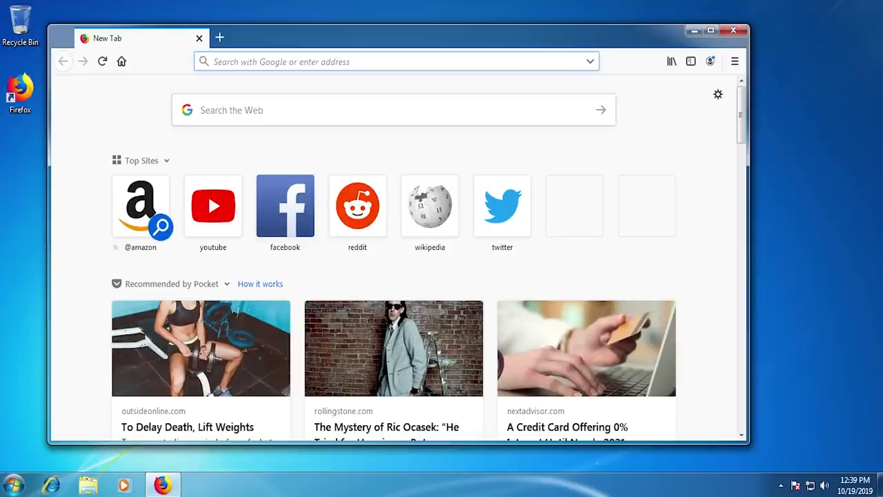
# - Load the confirmation.aspx?id=8002 page, cancel the download prompt, and scroll to the thank-you section
pyautogui.write('https://www.microsoft.com/en-us/download/confirmation.aspx?id=8002')
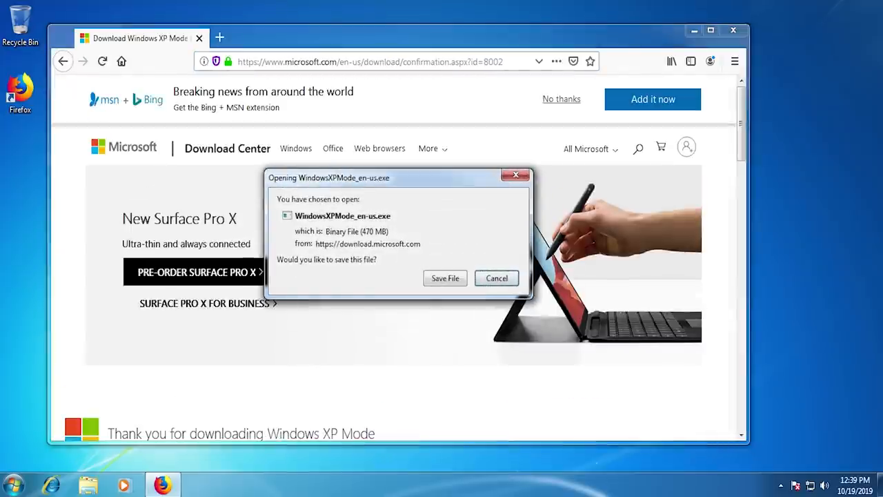
pyautogui.click(496, 277)
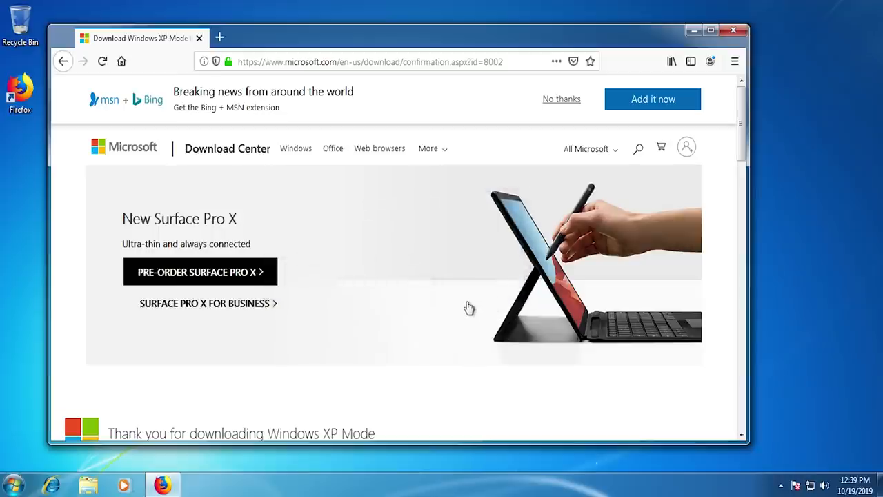
pyautogui.scroll(-3)
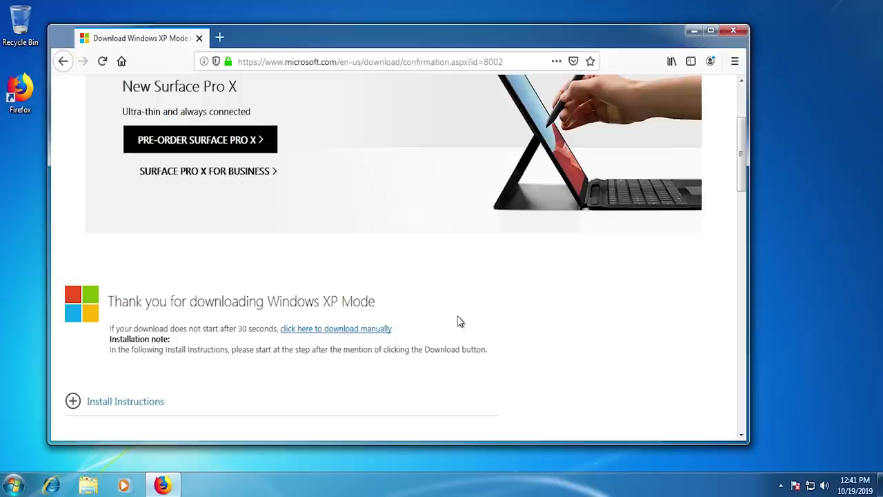
pyautogui.scroll(-3)
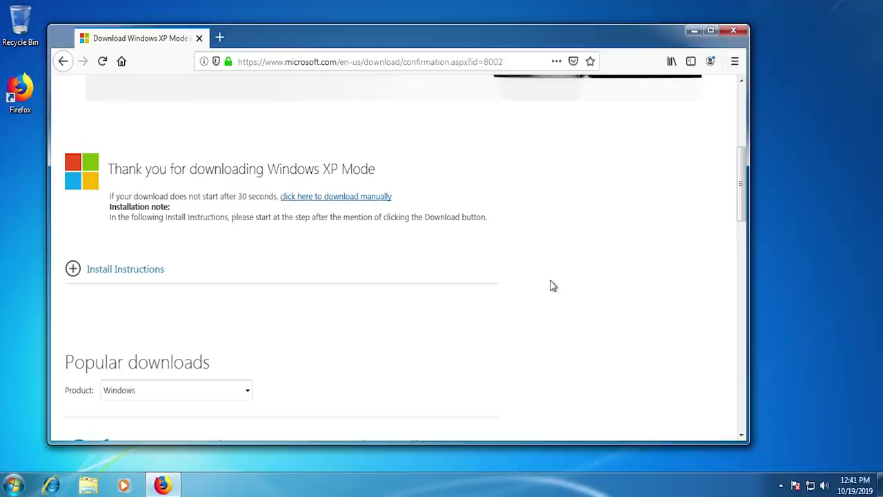
pyautogui.scroll(-3)
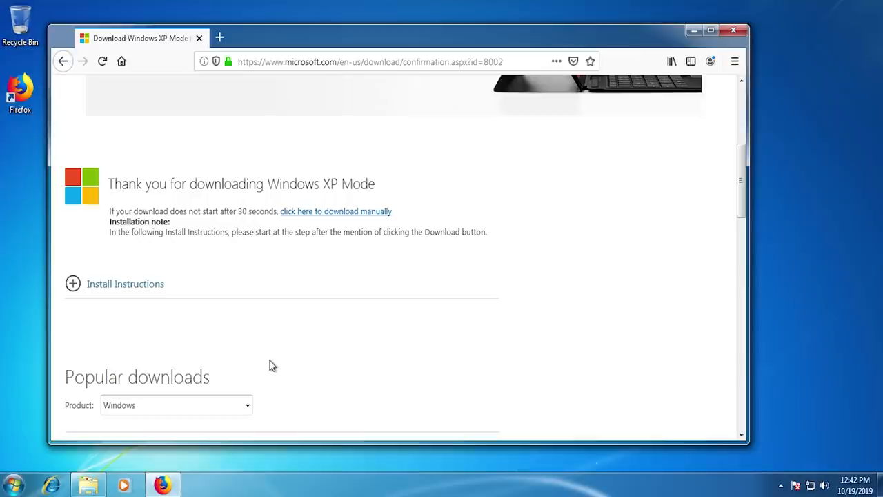
pyautogui.moveTo(271, 369)
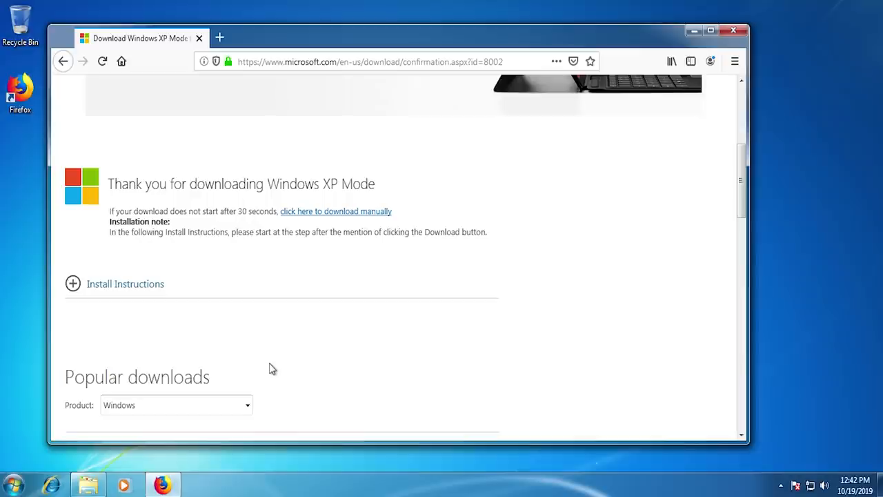
pyautogui.moveTo(300, 346)
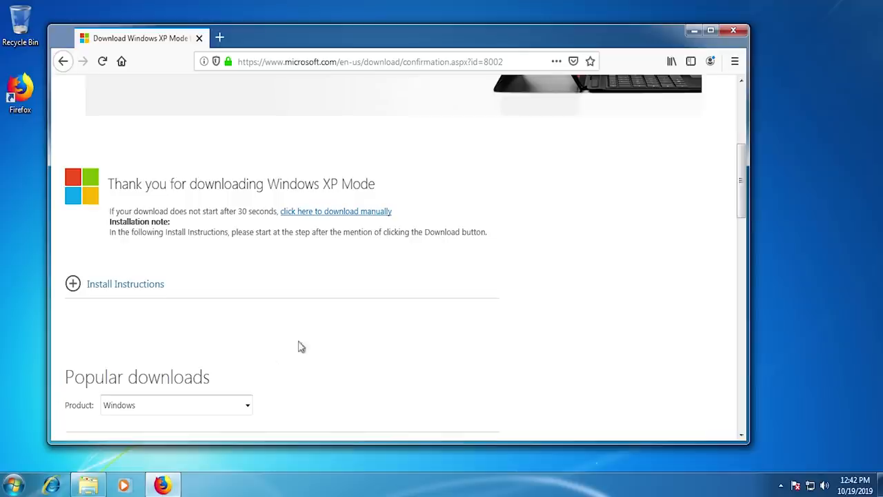
pyautogui.scroll(-3)
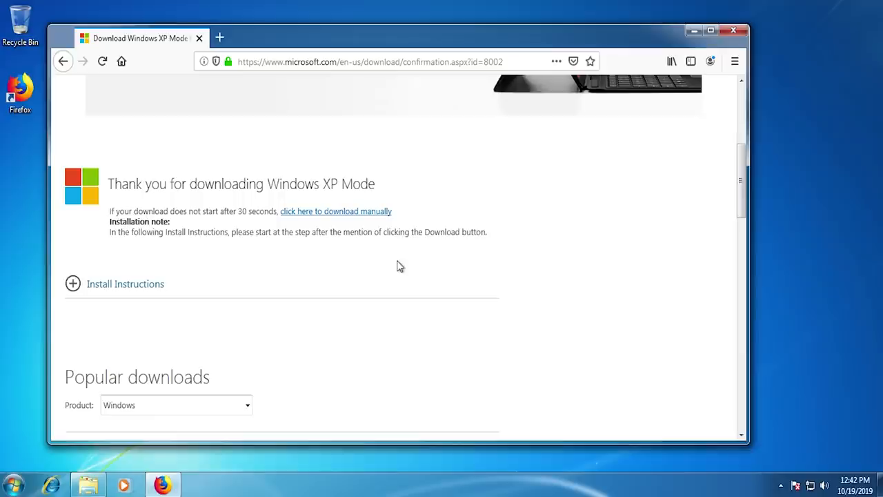
pyautogui.moveTo(74, 247)
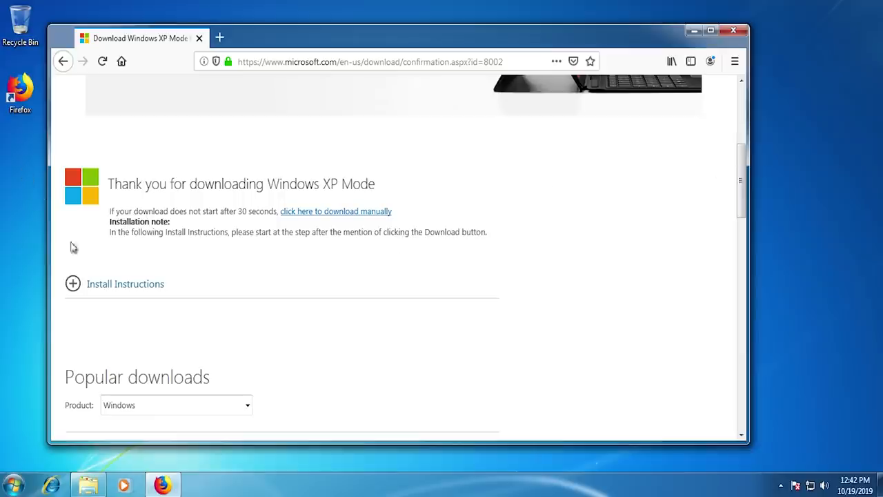
# - Run WindowsXPMode_en-us from Downloads and accept the default install location
pyautogui.click(88, 483)
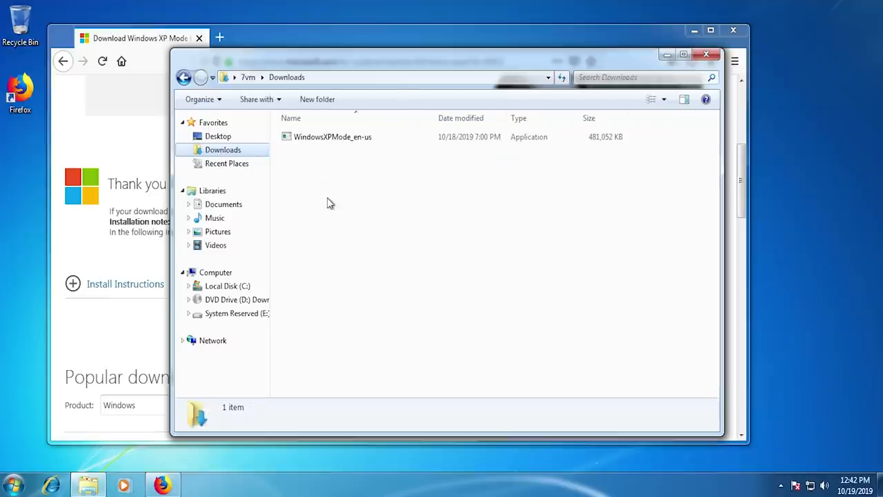
pyautogui.click(333, 137)
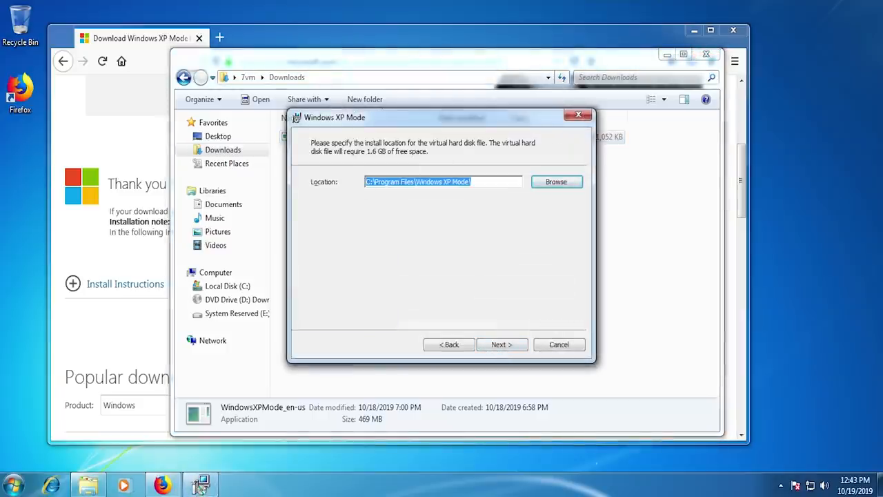
pyautogui.click(501, 345)
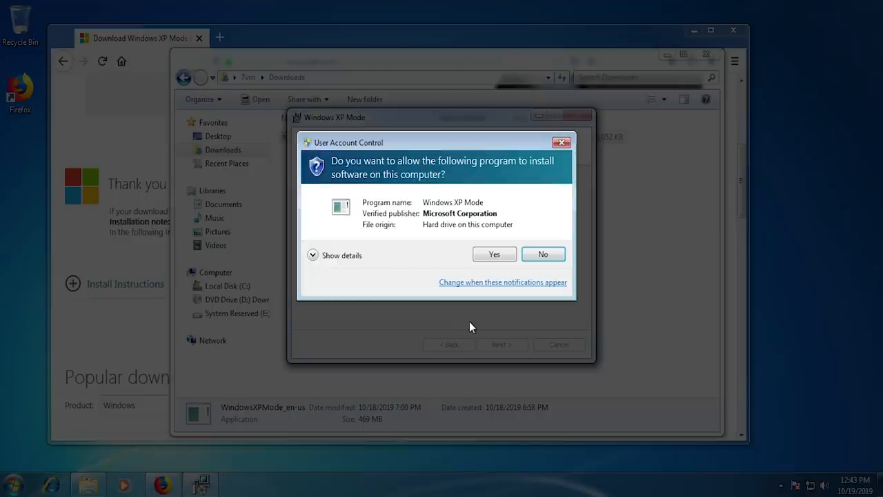
# - Allow the installer via UAC, view the Windows XP Mode folder in Program Files, and start the KB958559 download
pyautogui.click(494, 254)
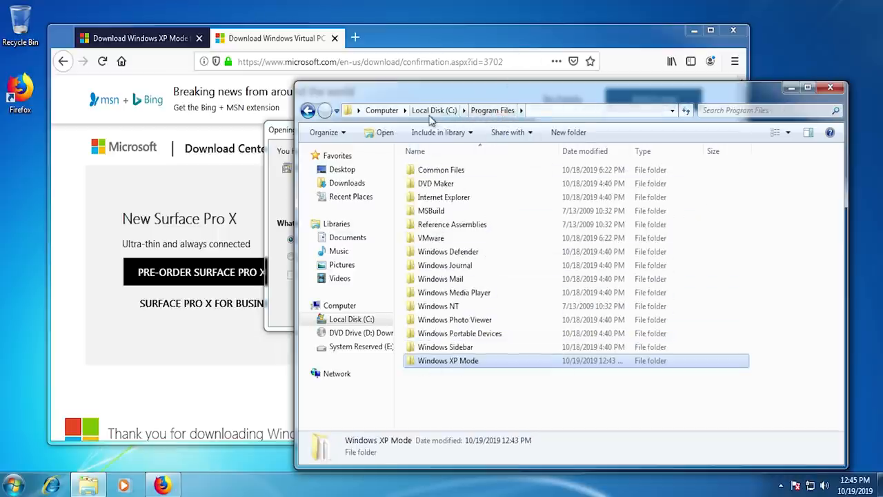
pyautogui.doubleClick(448, 360)
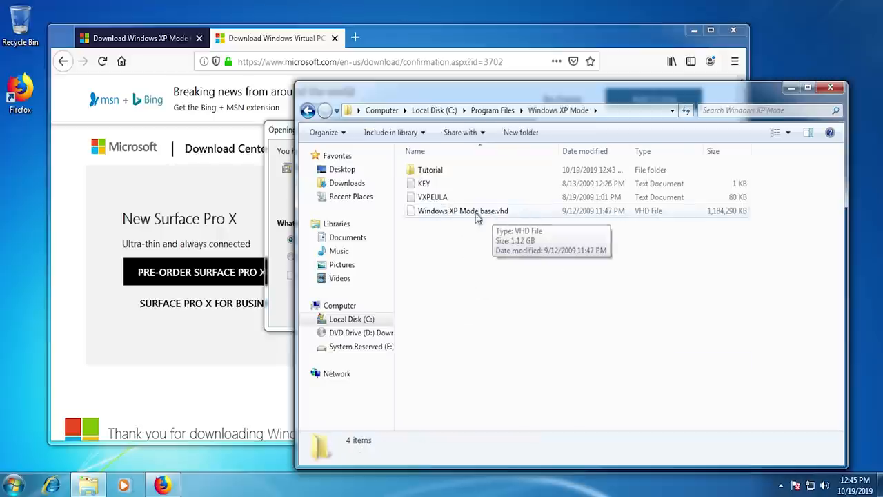
pyautogui.moveTo(449, 190)
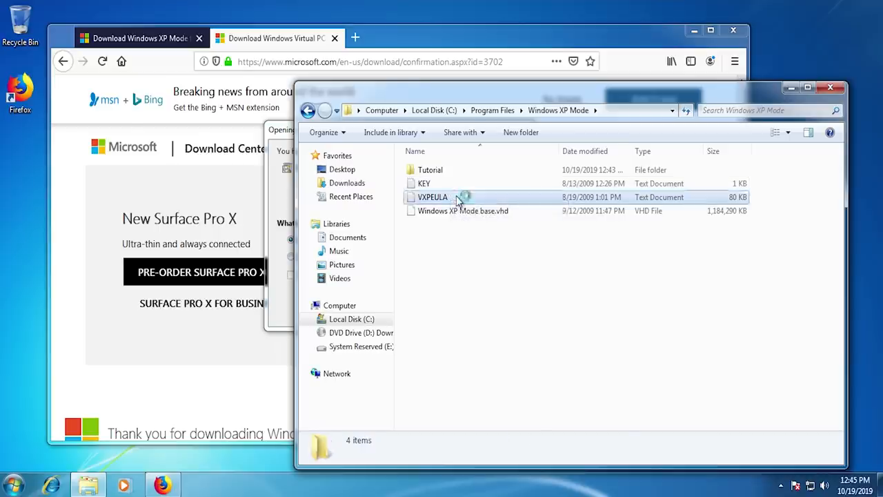
pyautogui.doubleClick(432, 196)
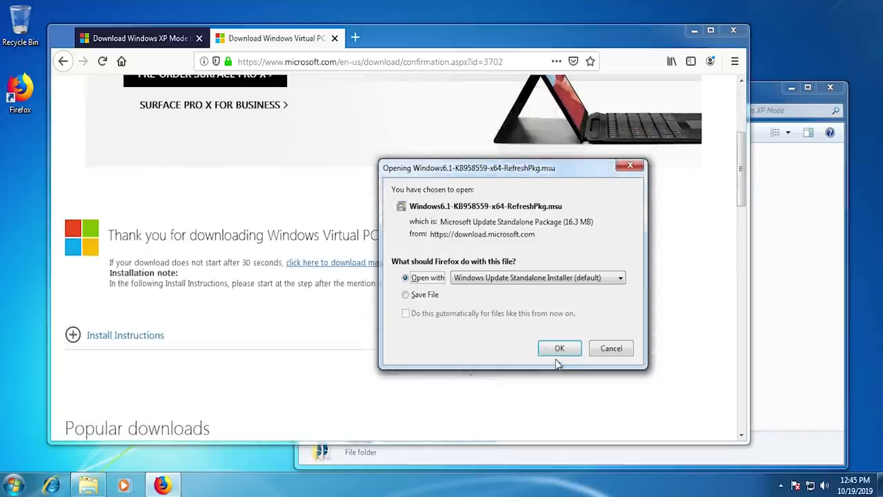
# - Install update KB958559 through the standalone installer, accepting its license, and close when finished
pyautogui.click(559, 348)
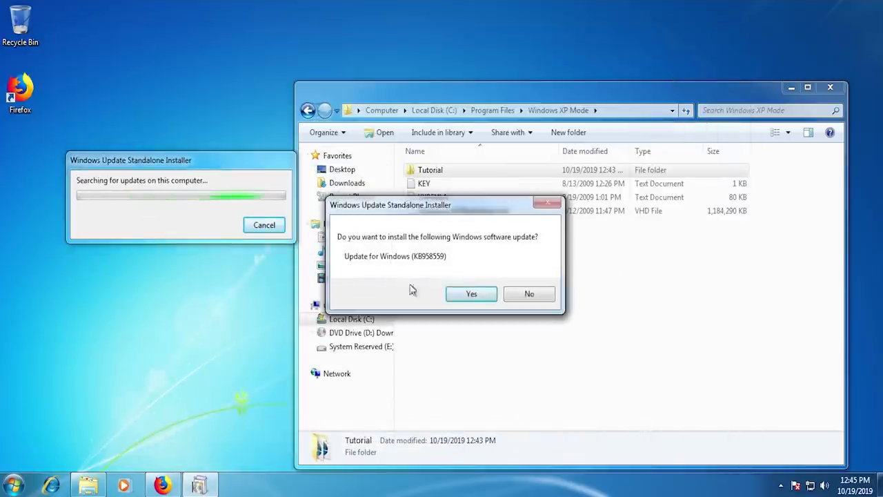
pyautogui.click(471, 293)
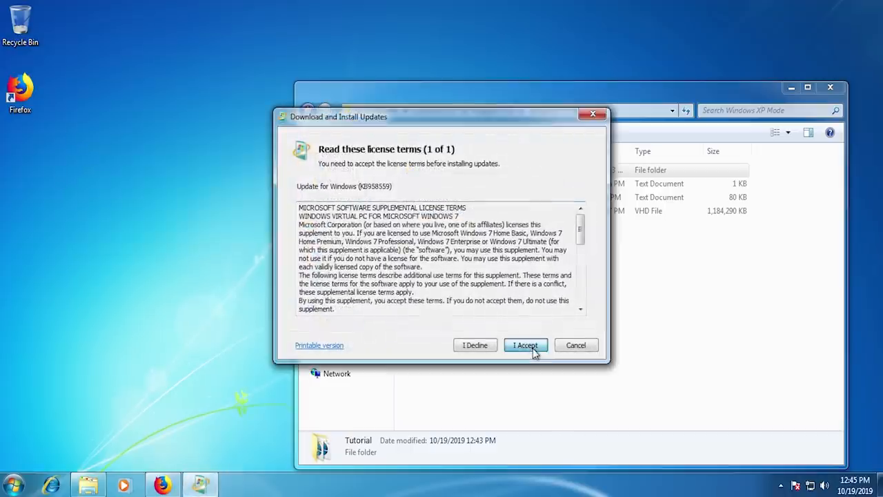
pyautogui.click(525, 345)
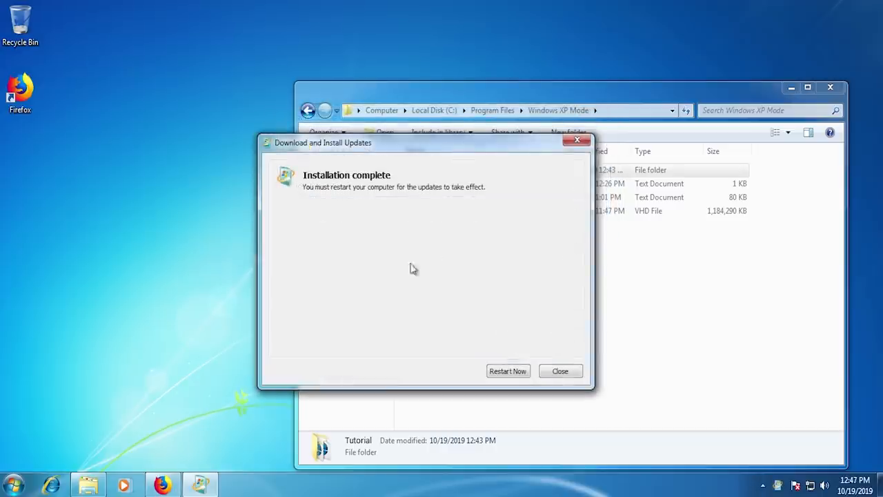
pyautogui.moveTo(521, 171)
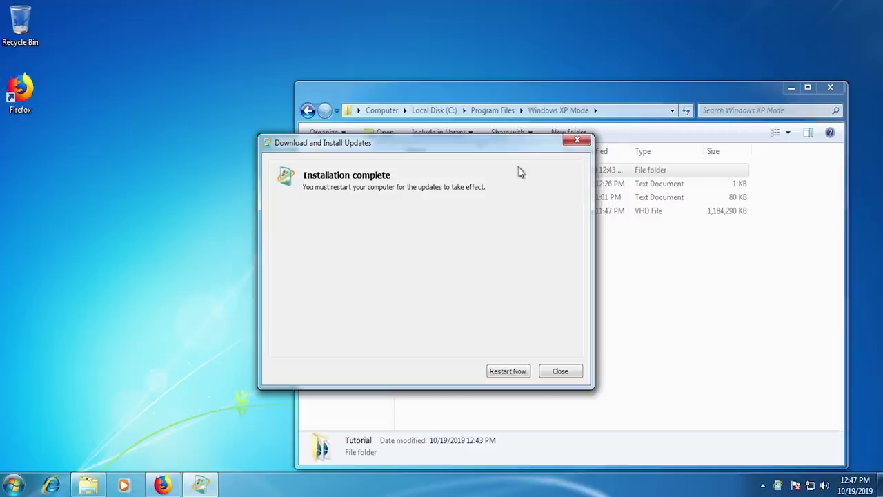
pyautogui.click(560, 370)
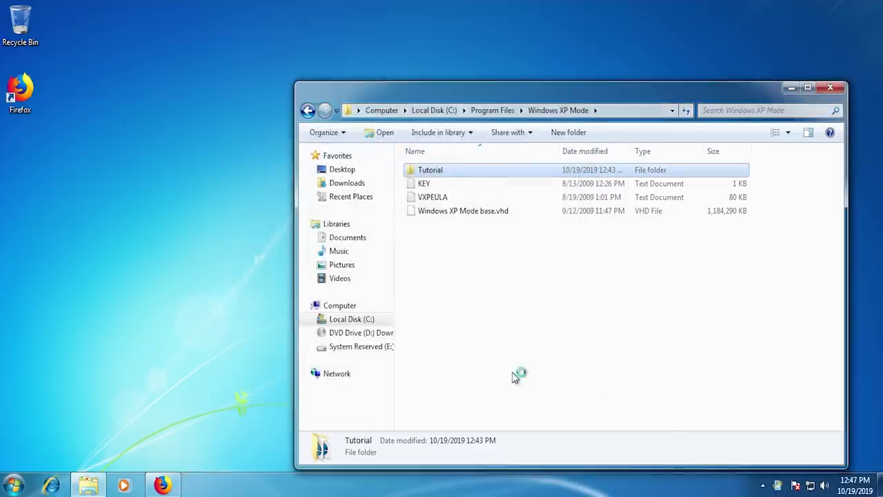
pyautogui.click(830, 87)
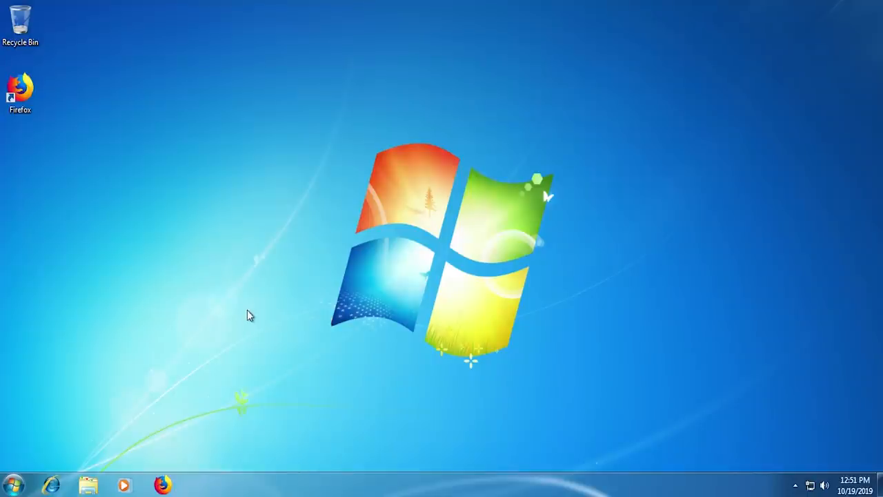
pyautogui.moveTo(10, 486)
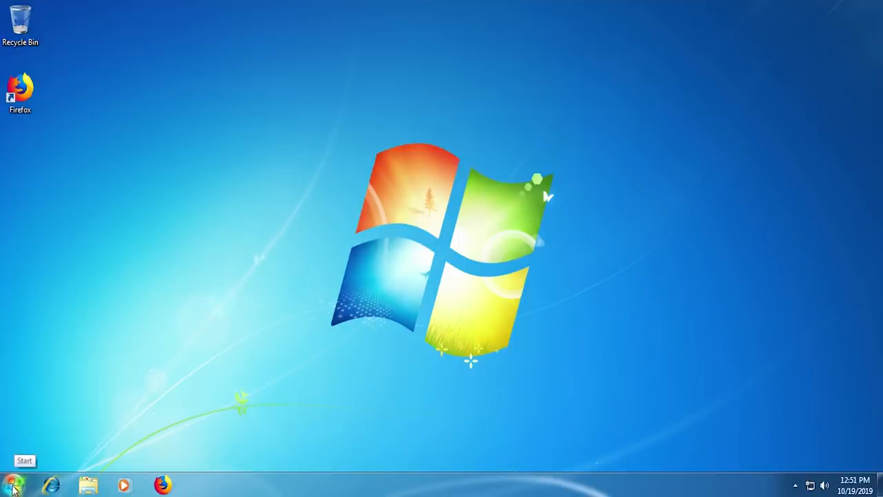
# - Navigate up to the user folder and view the empty Virtual Machines folder
pyautogui.click(12, 485)
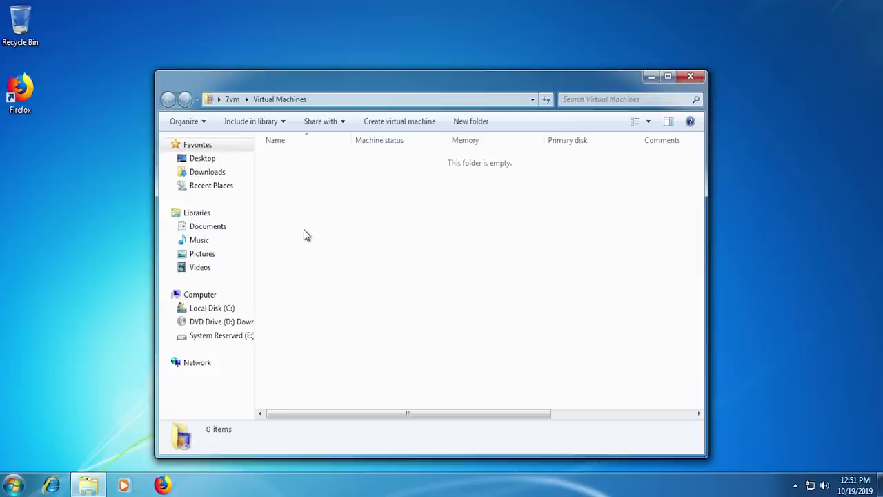
pyautogui.click(232, 99)
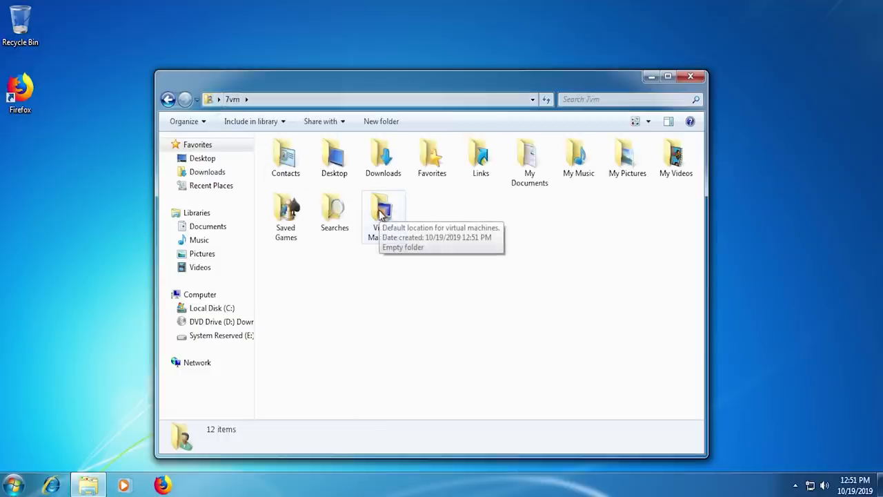
pyautogui.doubleClick(383, 211)
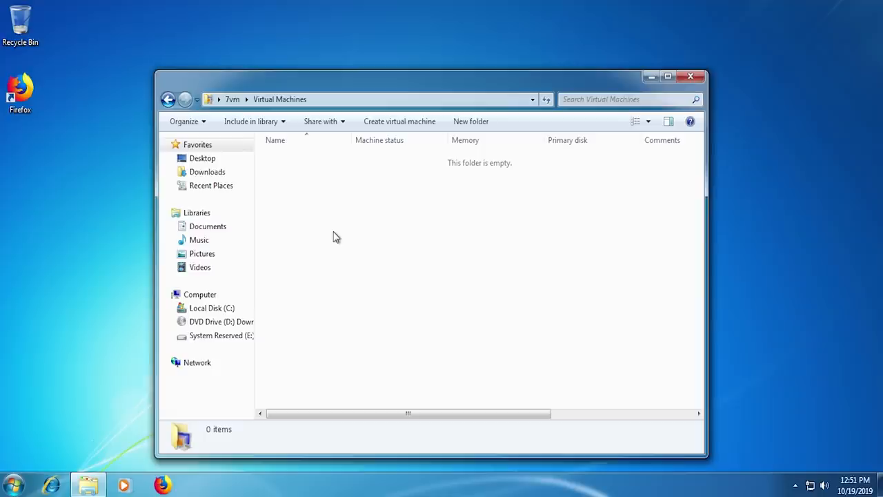
pyautogui.moveTo(336, 232)
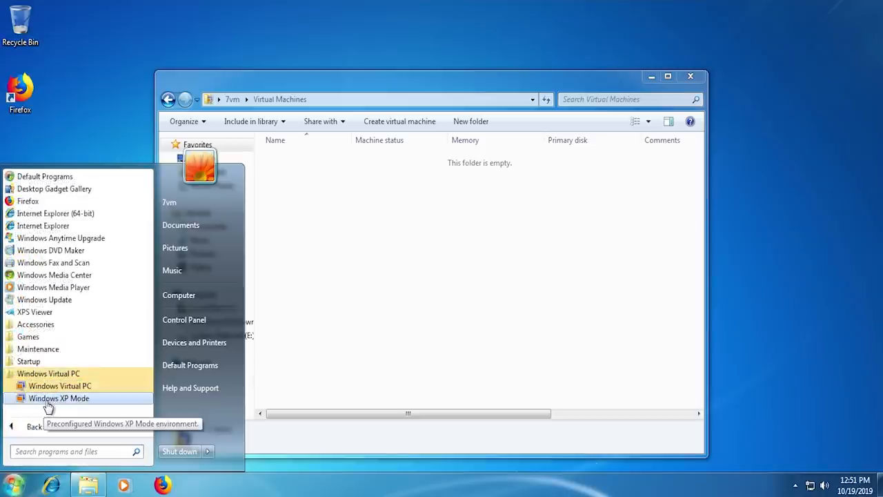
pyautogui.moveTo(59, 385)
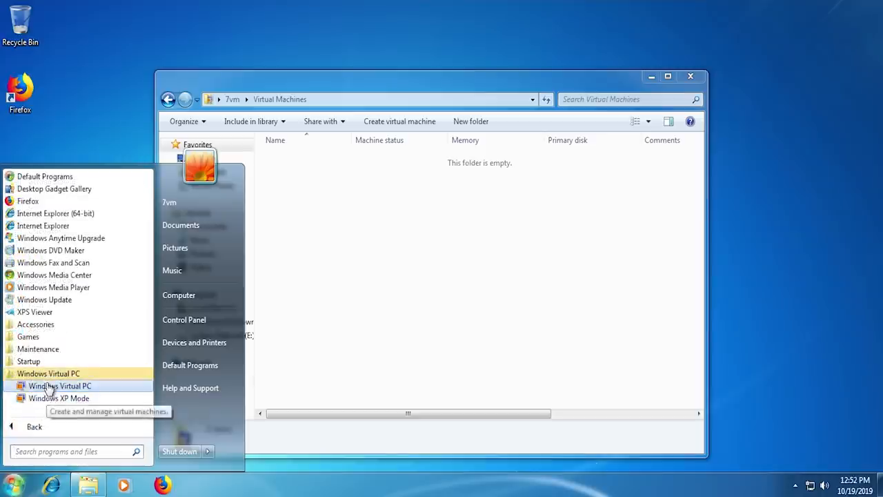
# - Launch Windows XP Mode, accept the license terms, and set a remembered XPMUser password with the default folder
pyautogui.click(58, 398)
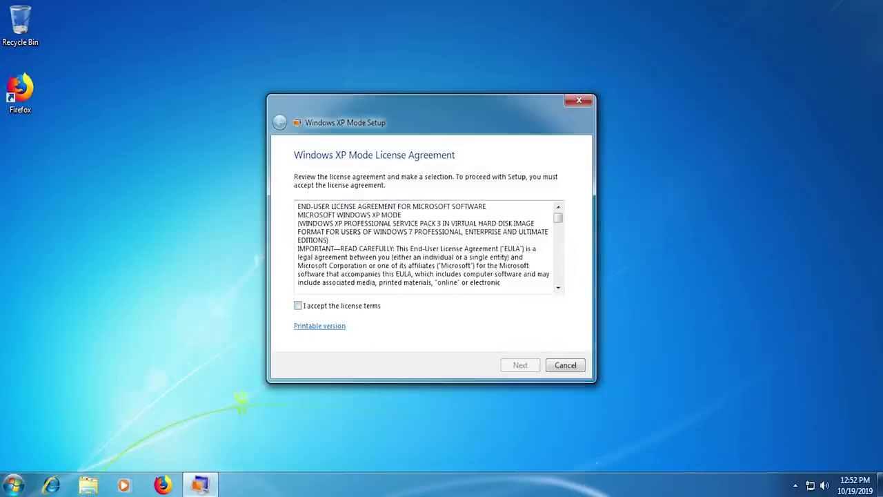
pyautogui.click(297, 305)
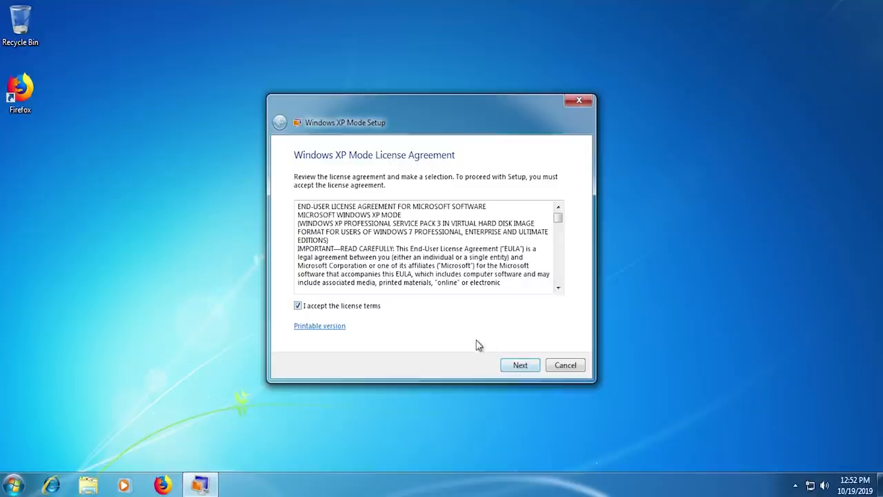
pyautogui.moveTo(483, 357)
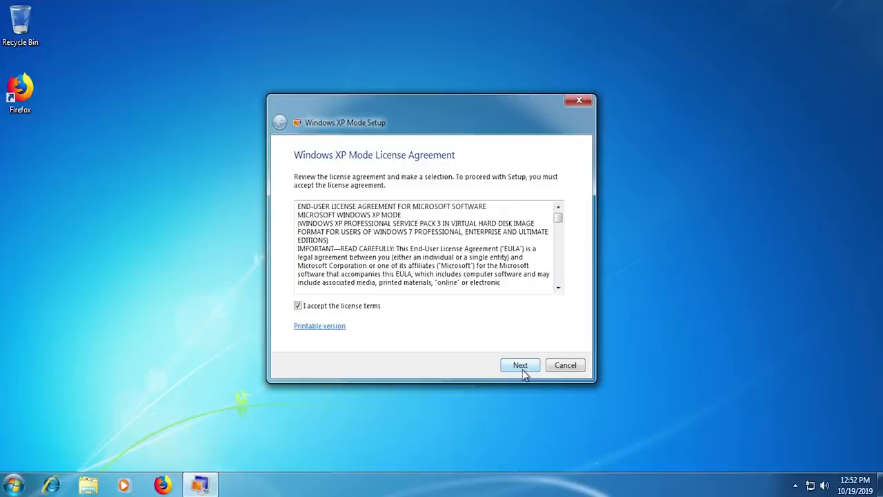
pyautogui.click(520, 365)
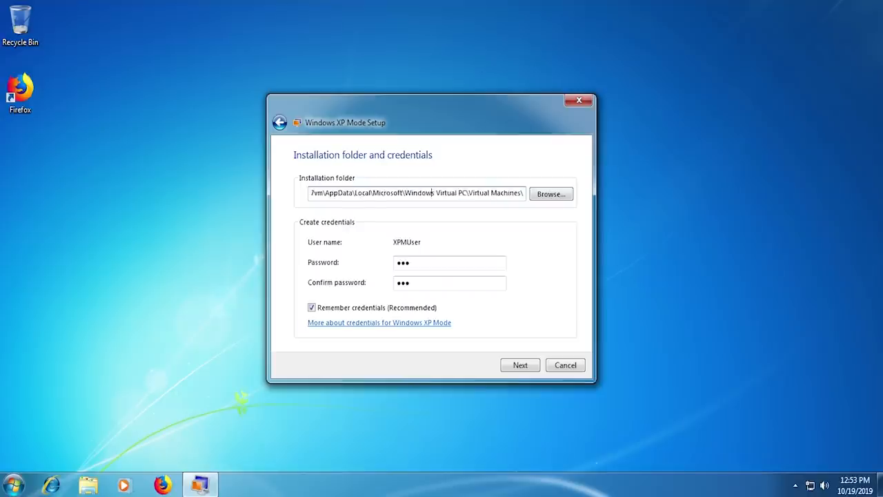
pyautogui.doubleClick(490, 192)
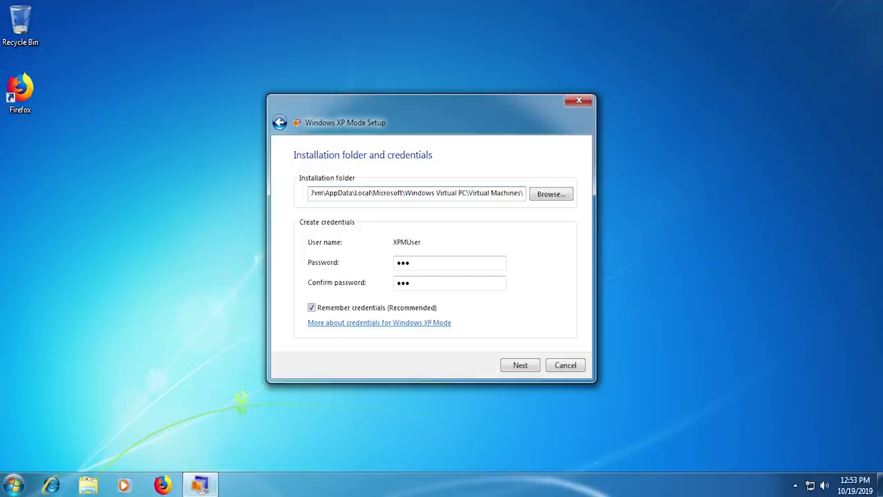
pyautogui.click(519, 365)
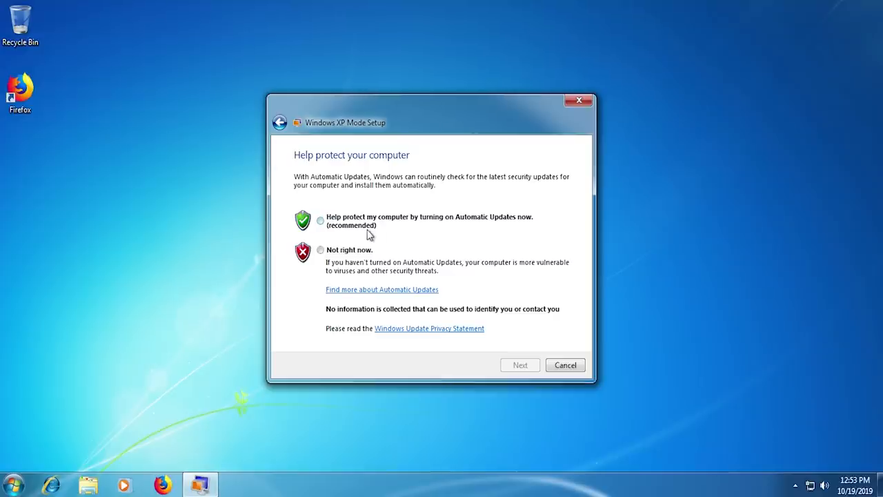
# - Choose 'Help protect my computer by turning on Automatic Updates now' and continue
pyautogui.click(320, 221)
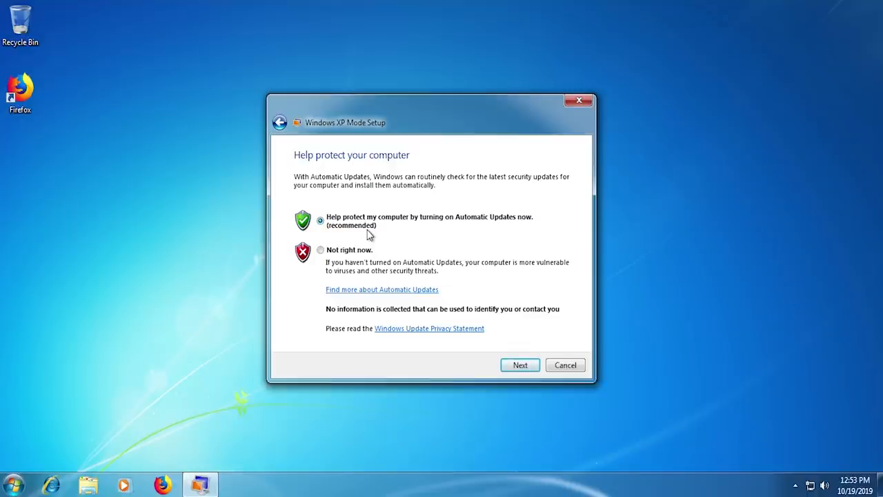
pyautogui.moveTo(520, 365)
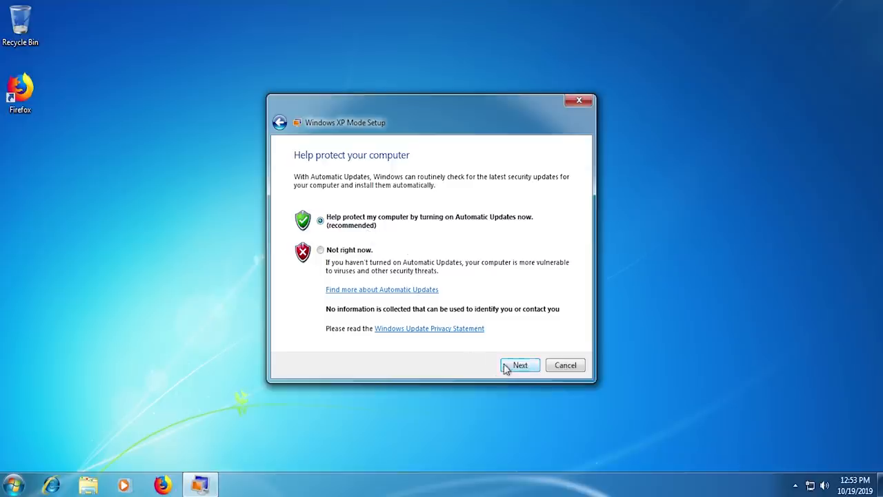
pyautogui.click(520, 365)
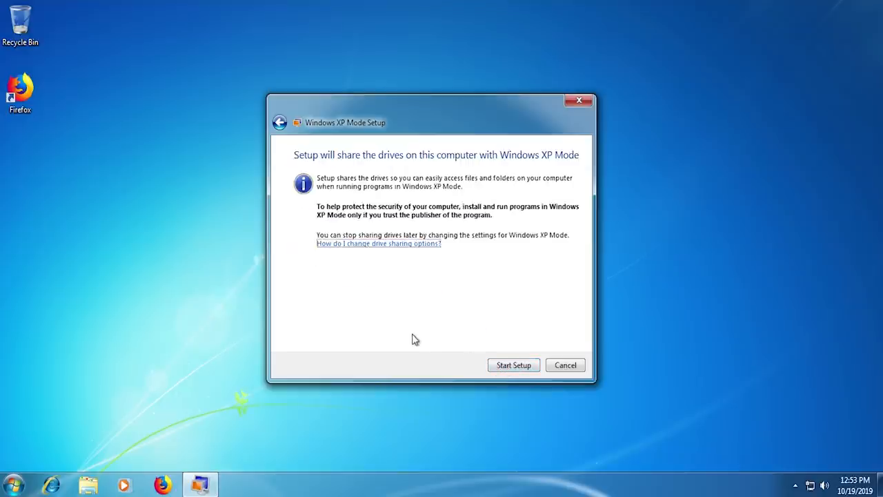
pyautogui.moveTo(410, 328)
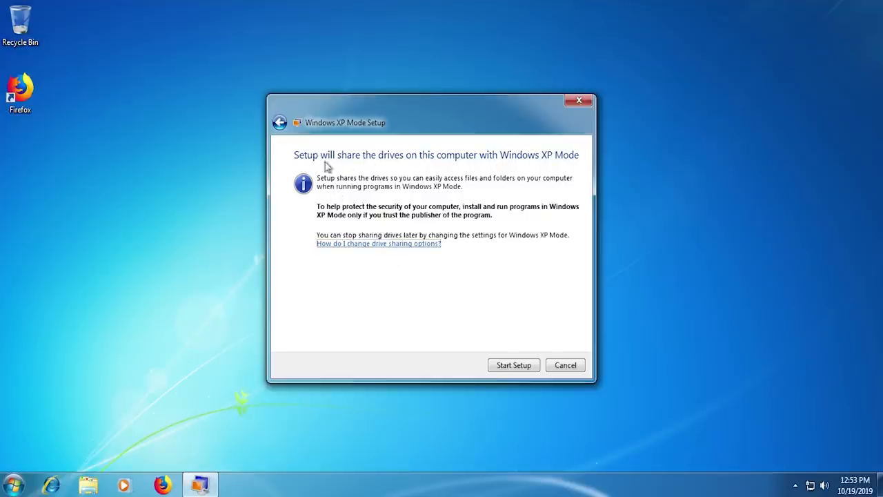
pyautogui.moveTo(436, 290)
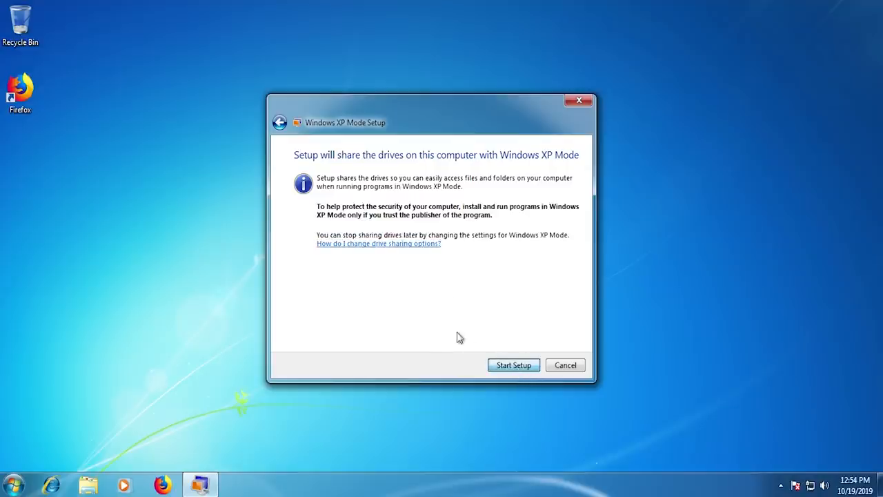
# - Start Setup with this computer's drives shared
pyautogui.click(513, 365)
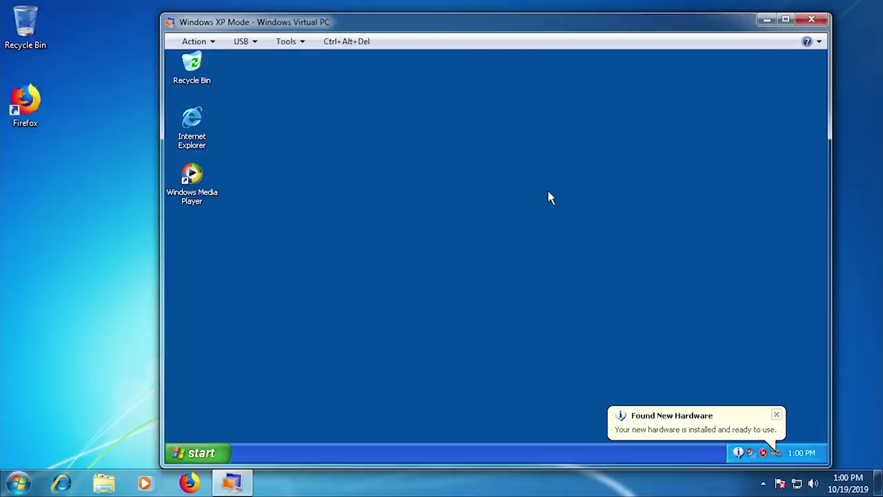
# - Close the 'computer might be at risk' and 'unused icons' balloons on the XP desktop
pyautogui.click(776, 414)
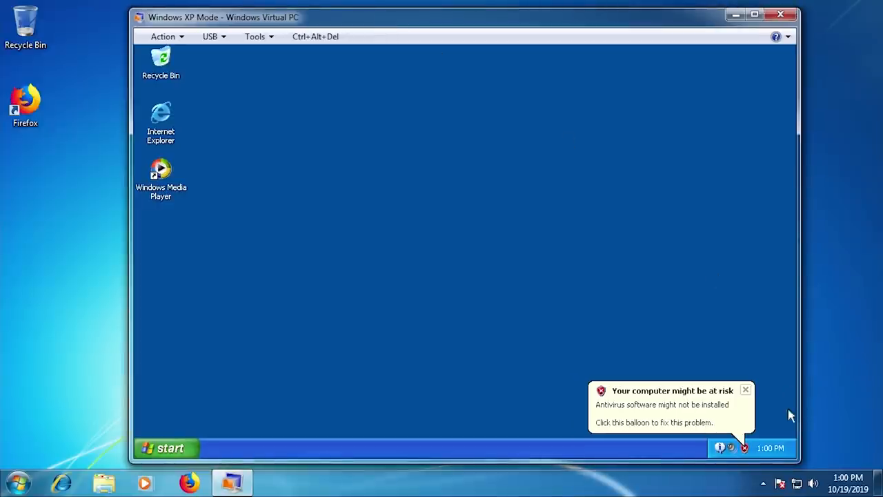
pyautogui.moveTo(474, 205)
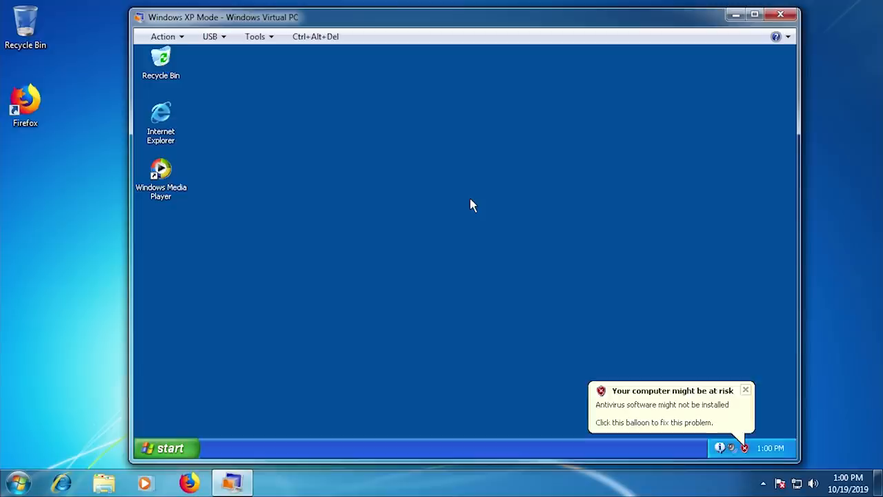
pyautogui.moveTo(746, 391)
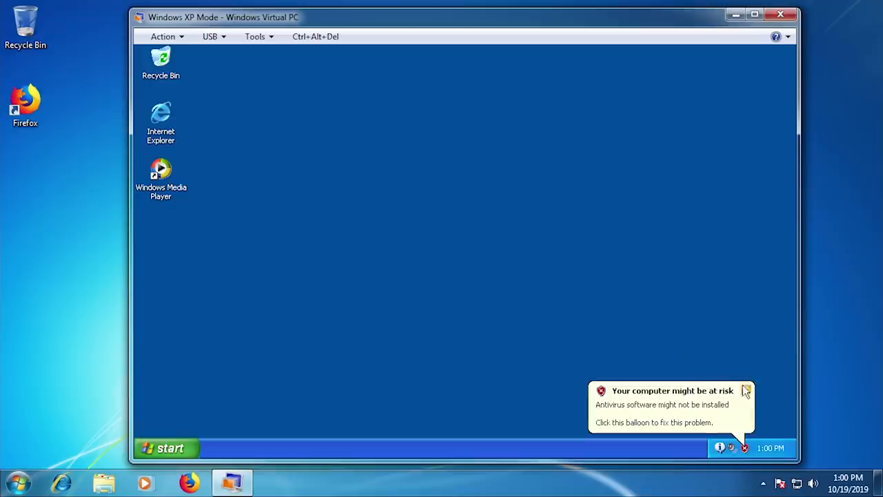
pyautogui.click(746, 391)
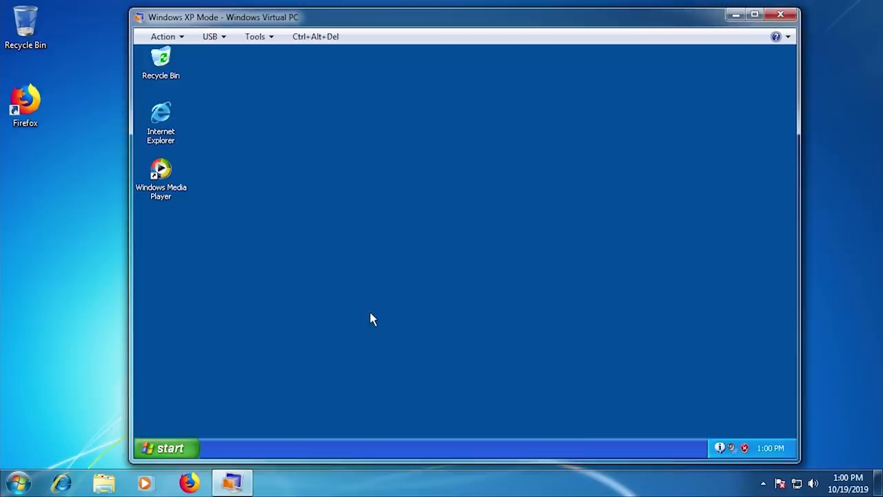
pyautogui.moveTo(591, 375)
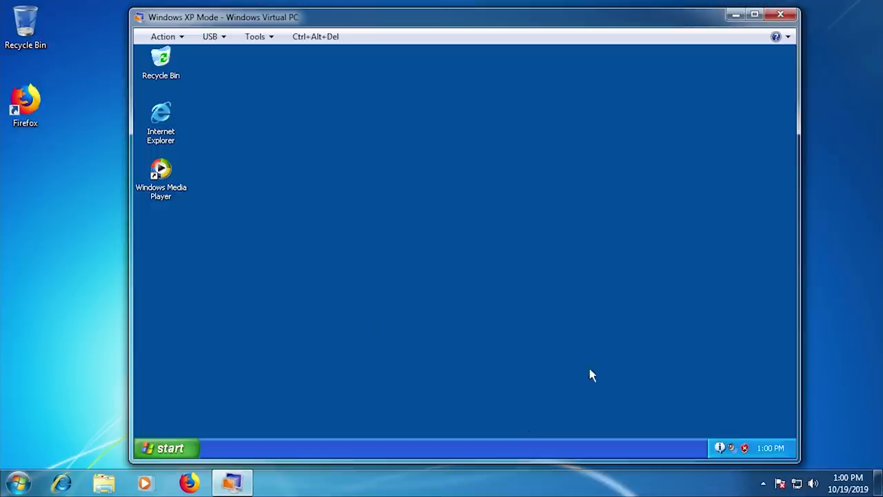
pyautogui.moveTo(418, 221)
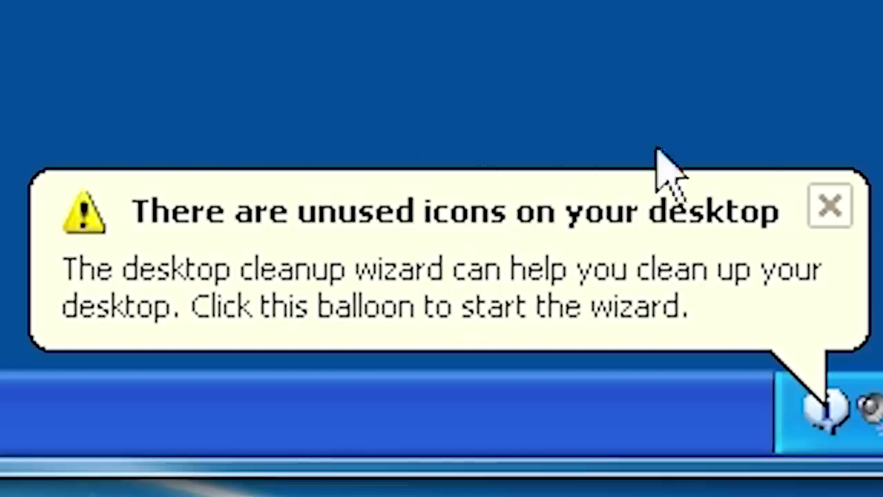
pyautogui.moveTo(830, 207)
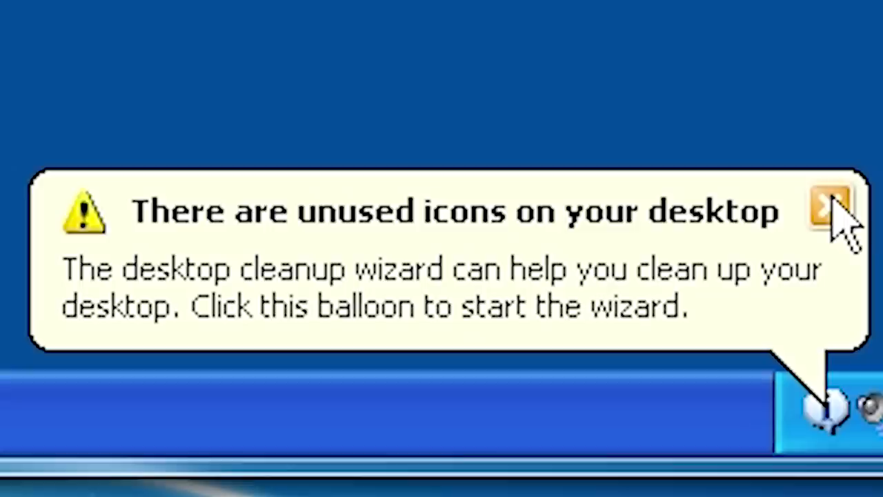
pyautogui.click(824, 207)
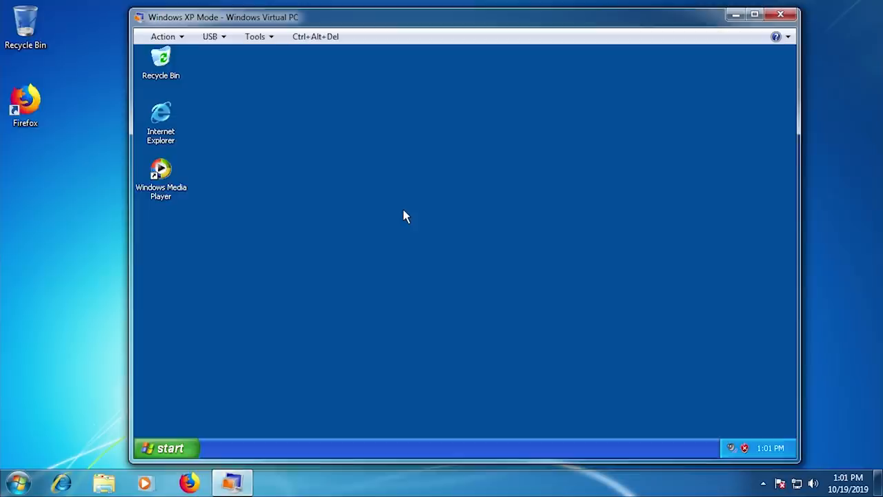
pyautogui.moveTo(371, 187)
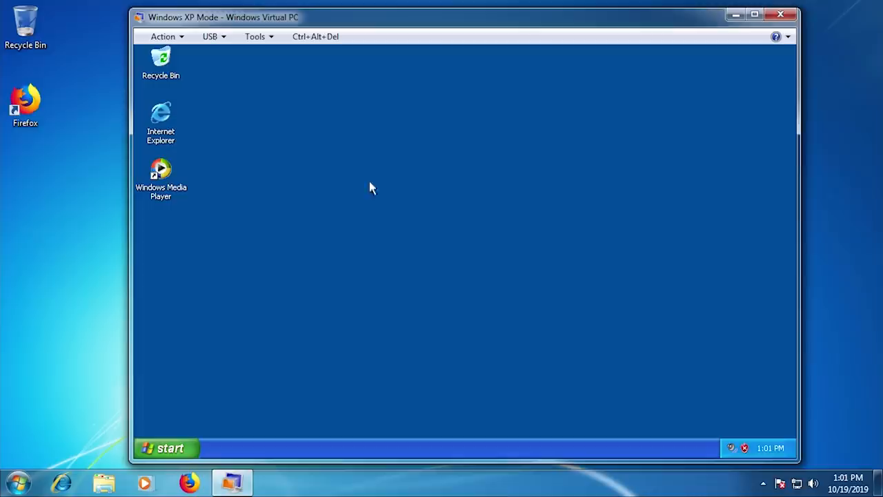
pyautogui.moveTo(171, 448)
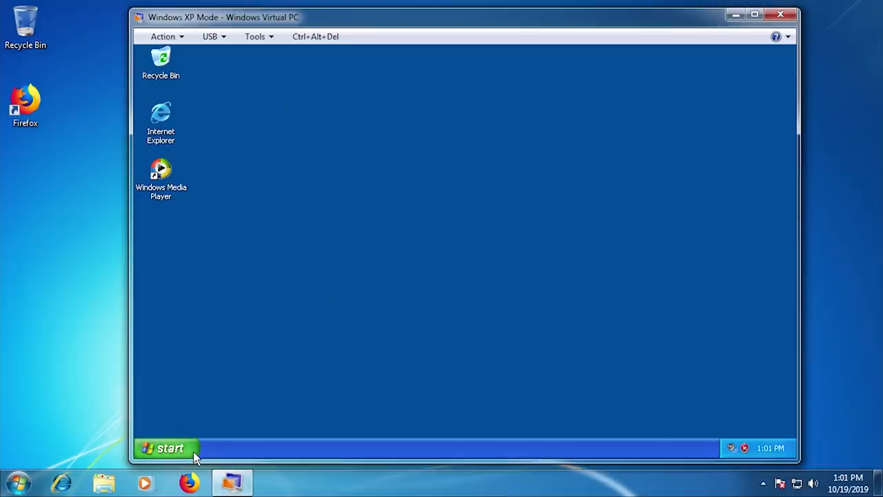
# - Run the Windows version check from XP's Start menu, then show My Computer with the host's shared drives
pyautogui.click(166, 448)
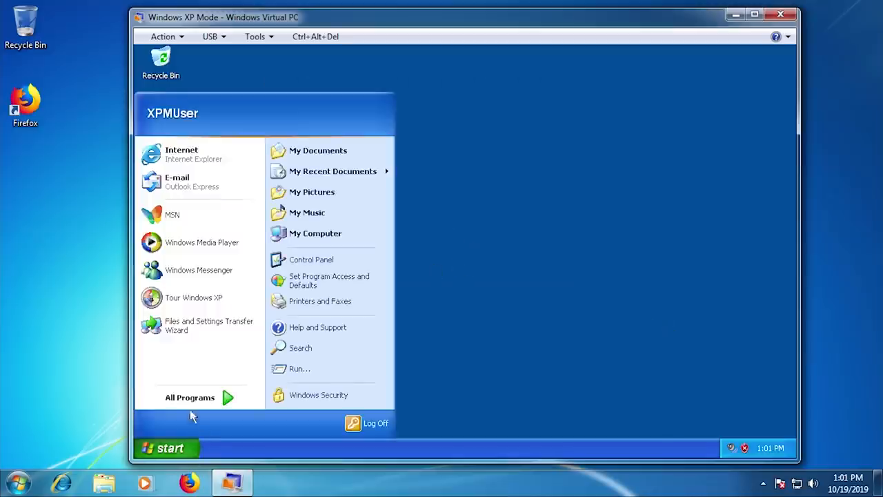
pyautogui.click(299, 368)
pyautogui.write('winver')
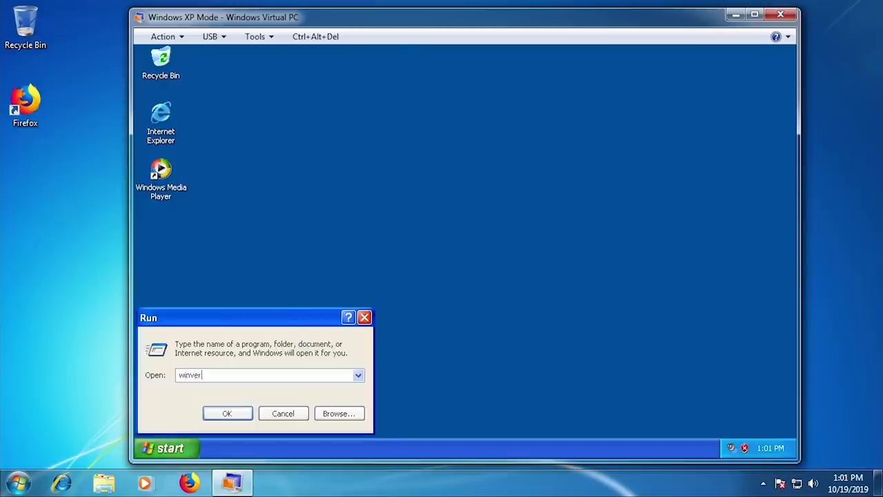
pyautogui.click(227, 413)
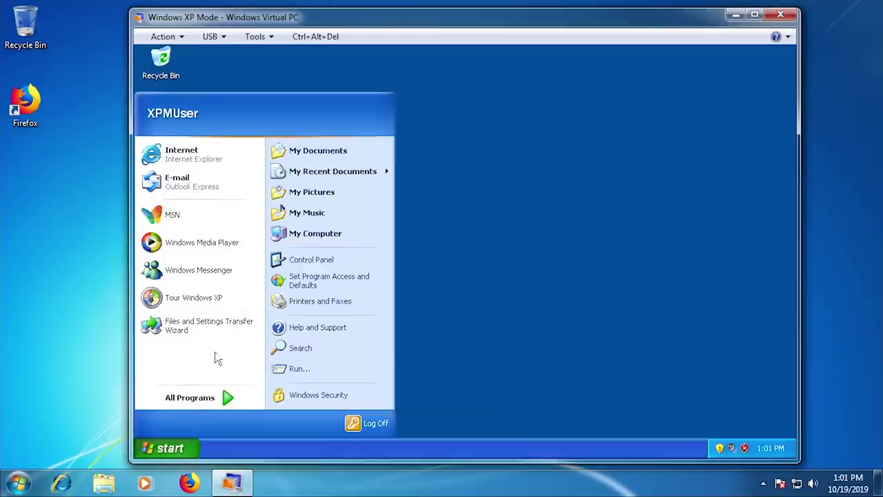
pyautogui.moveTo(159, 360)
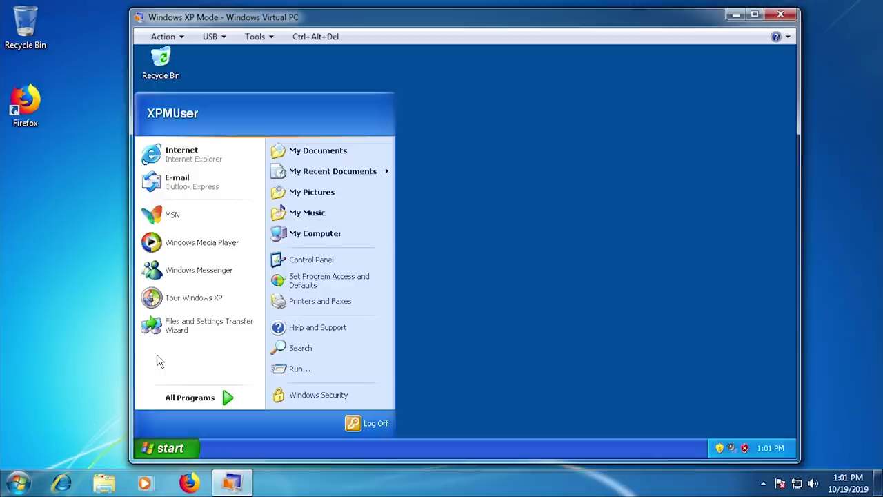
pyautogui.click(316, 233)
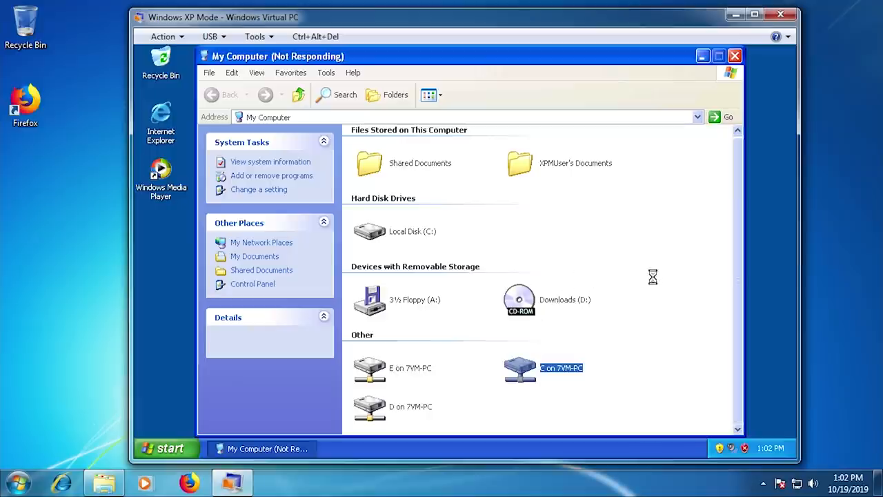
pyautogui.moveTo(661, 271)
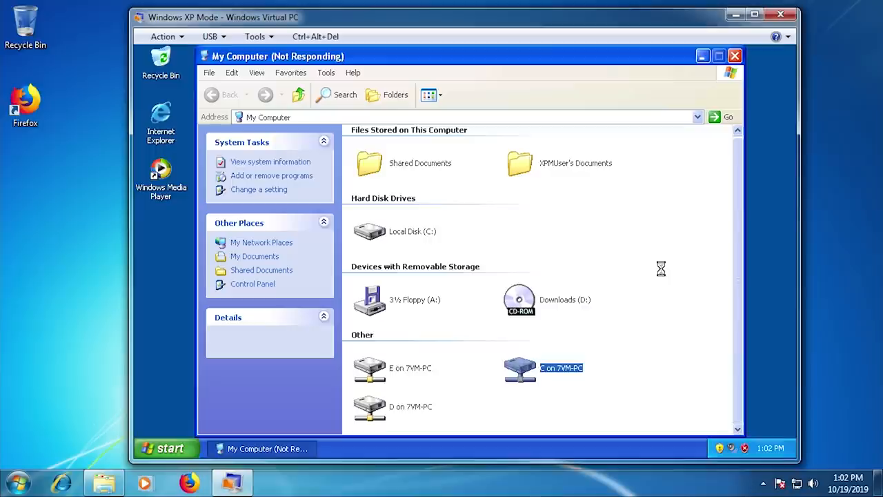
pyautogui.moveTo(645, 225)
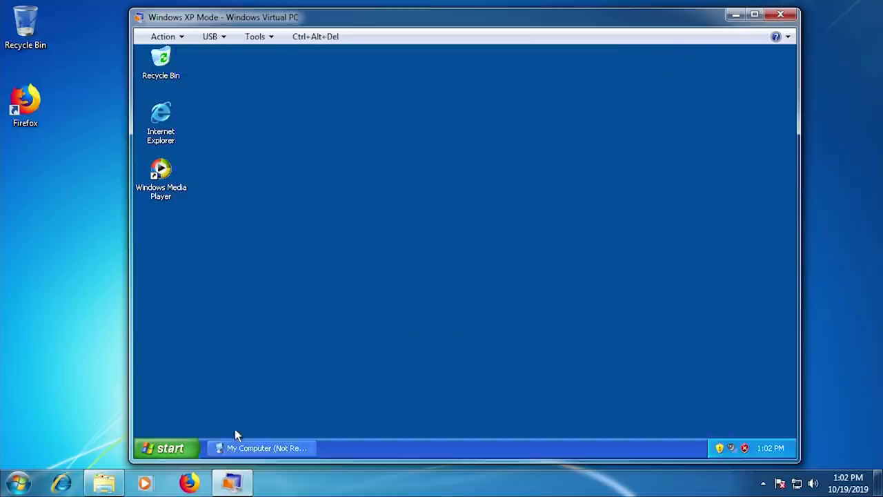
# - Expand XP's All Programs list from the Start menu to browse the installed programs
pyautogui.click(167, 448)
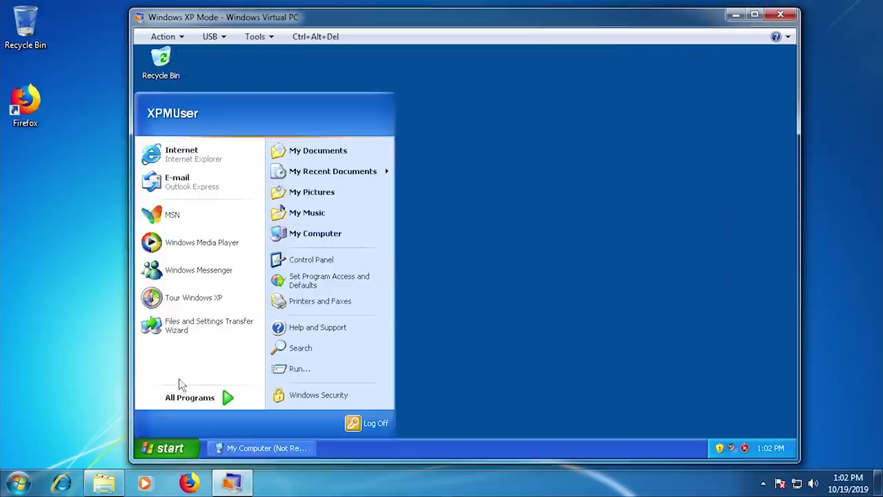
pyautogui.click(189, 397)
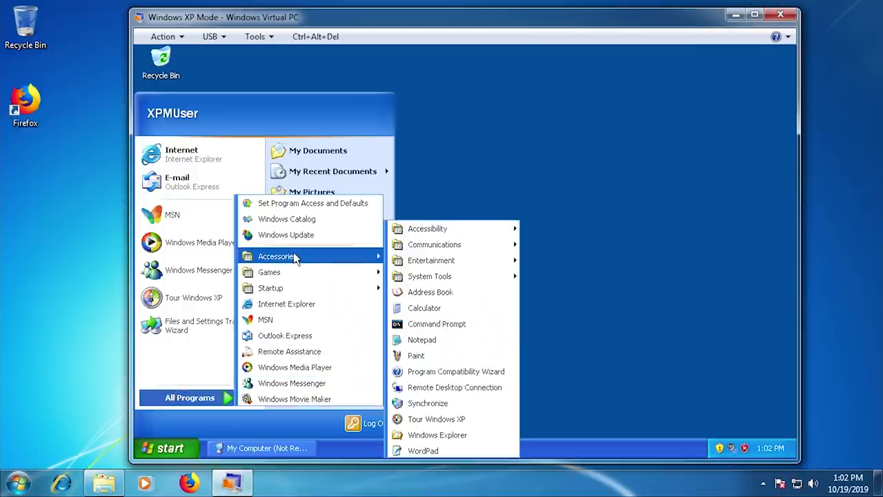
pyautogui.moveTo(269, 272)
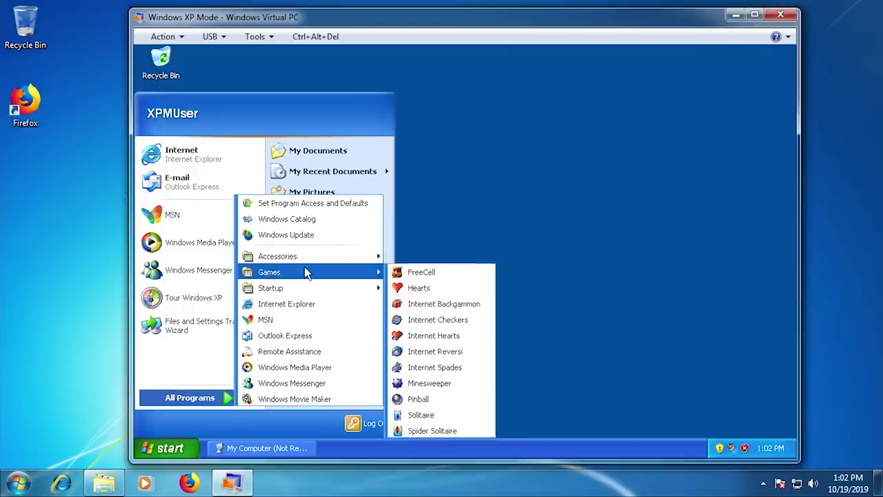
pyautogui.moveTo(286, 303)
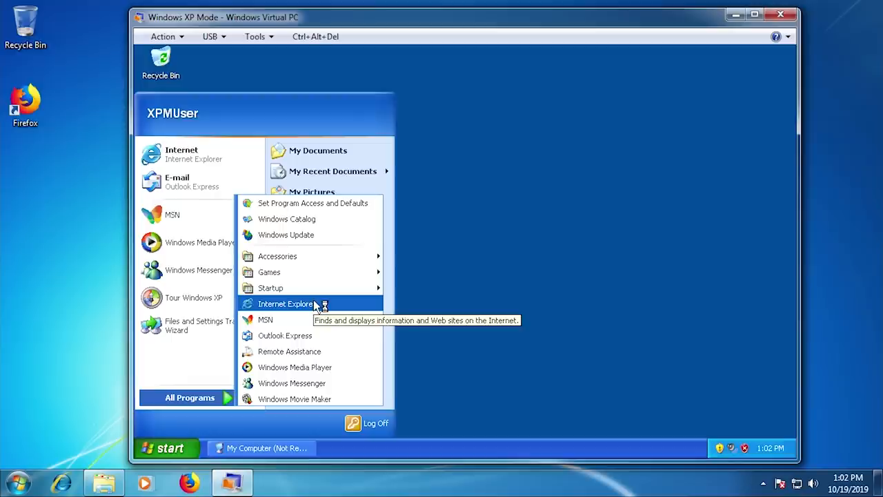
pyautogui.moveTo(295, 399)
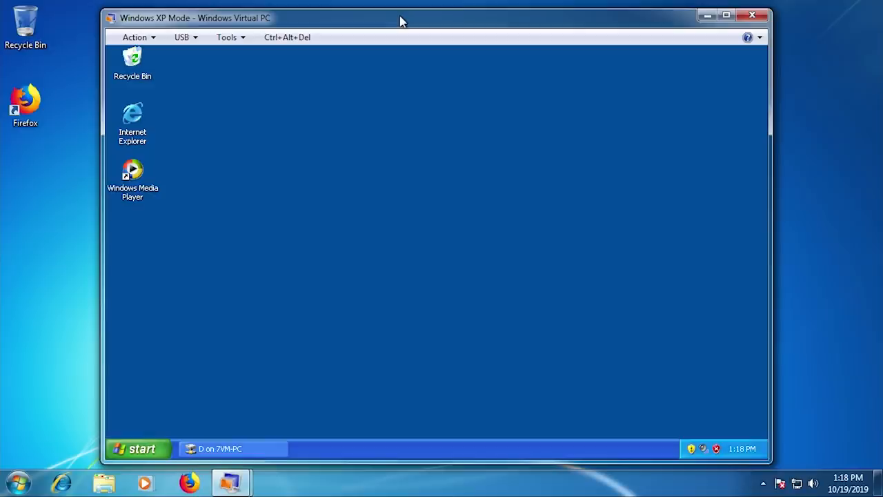
pyautogui.moveTo(157, 481)
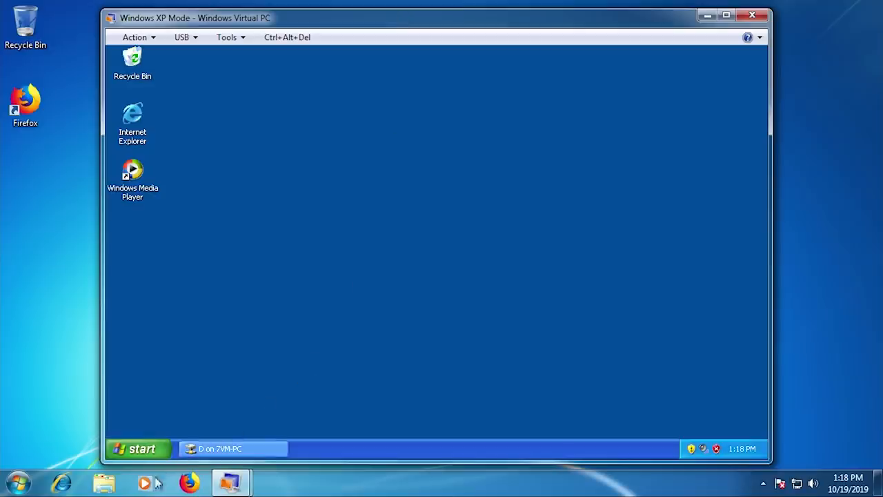
# - View the Office 97 disc on host DVD Drive D, then show the same folders in XP's shared D drive
pyautogui.click(104, 481)
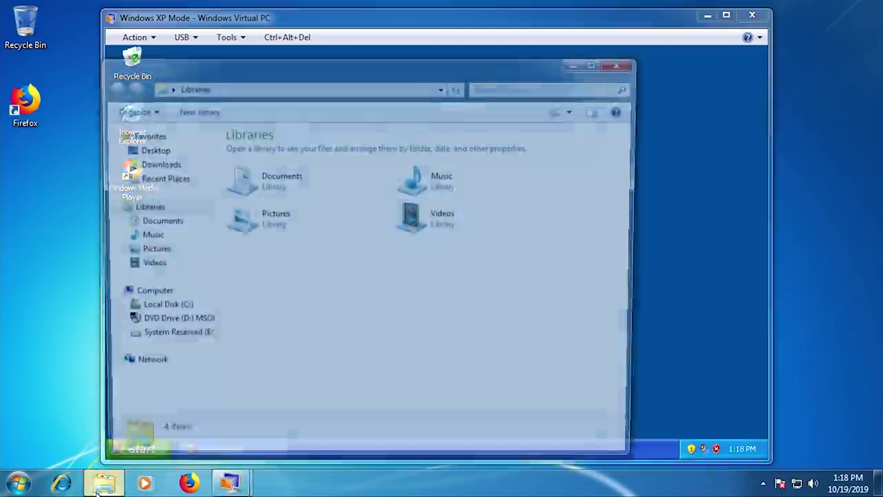
pyautogui.doubleClick(180, 318)
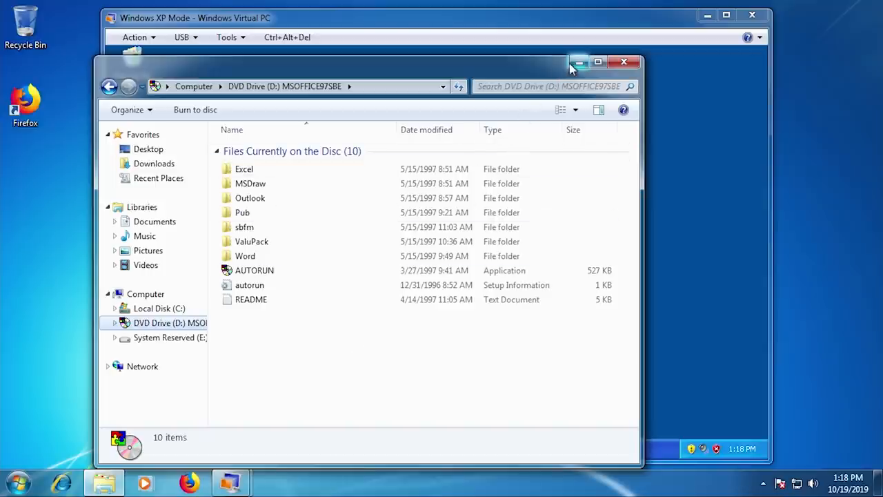
pyautogui.click(623, 62)
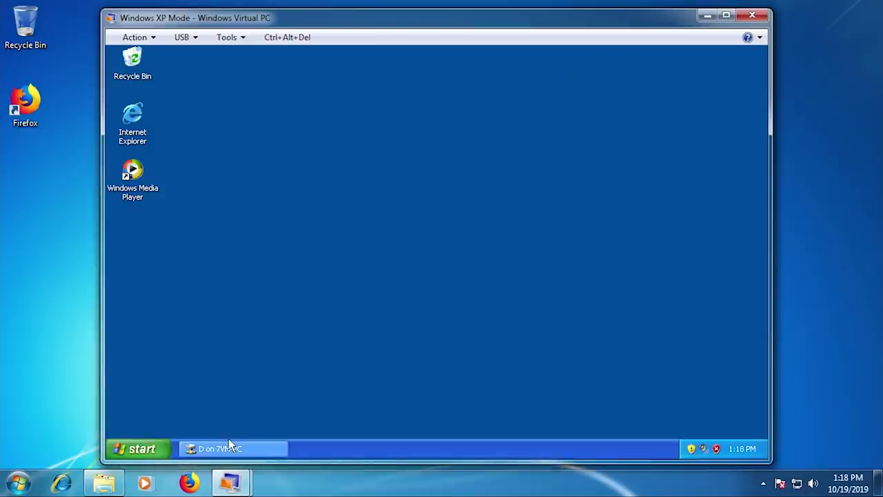
pyautogui.click(233, 449)
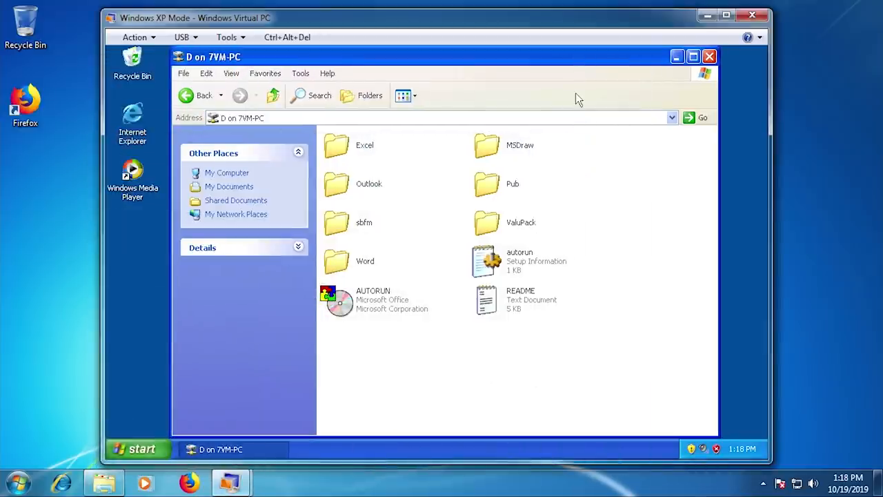
# - Run AUTORUN and install Word 97 Typical into the default C:\Program Files\Microsoft Office folder
pyautogui.doubleClick(338, 301)
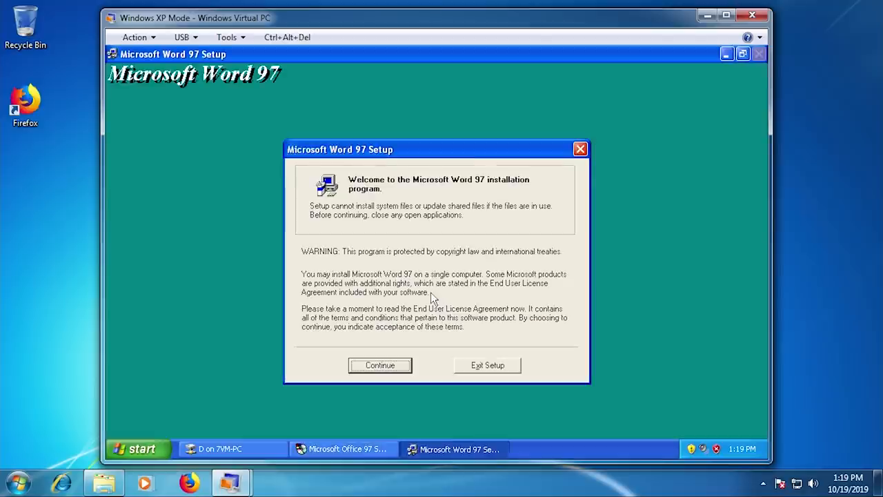
pyautogui.click(379, 365)
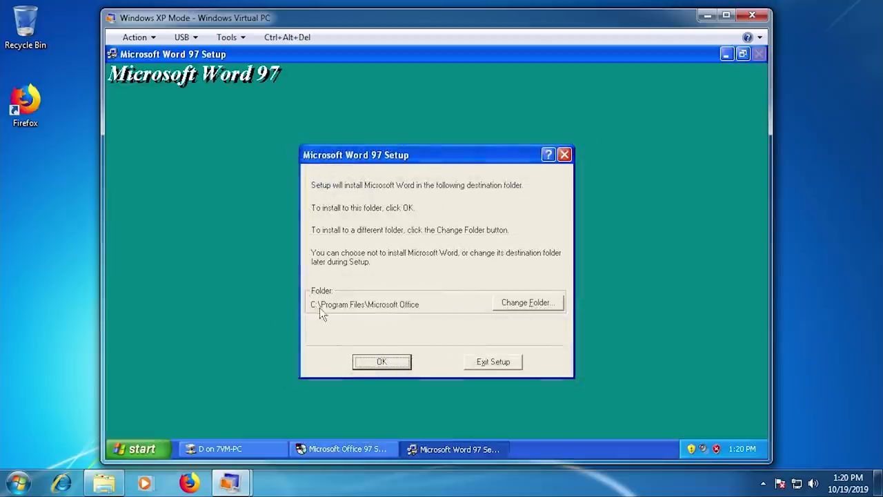
pyautogui.click(381, 361)
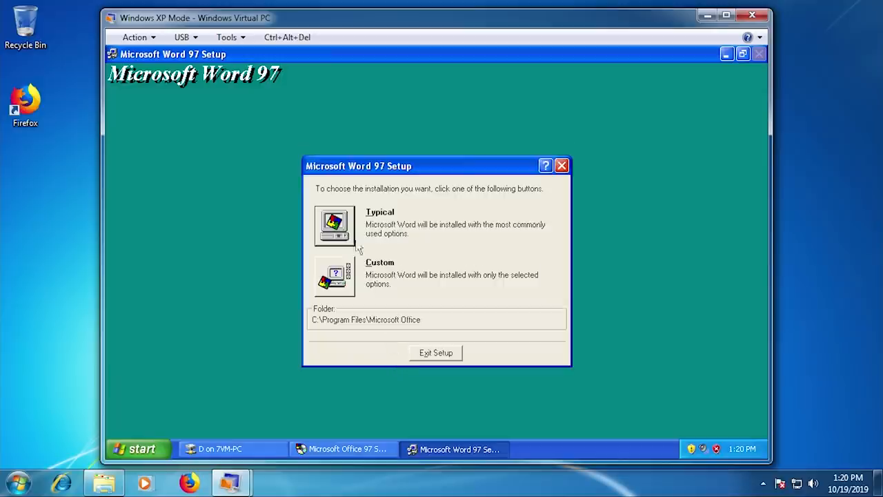
pyautogui.click(335, 224)
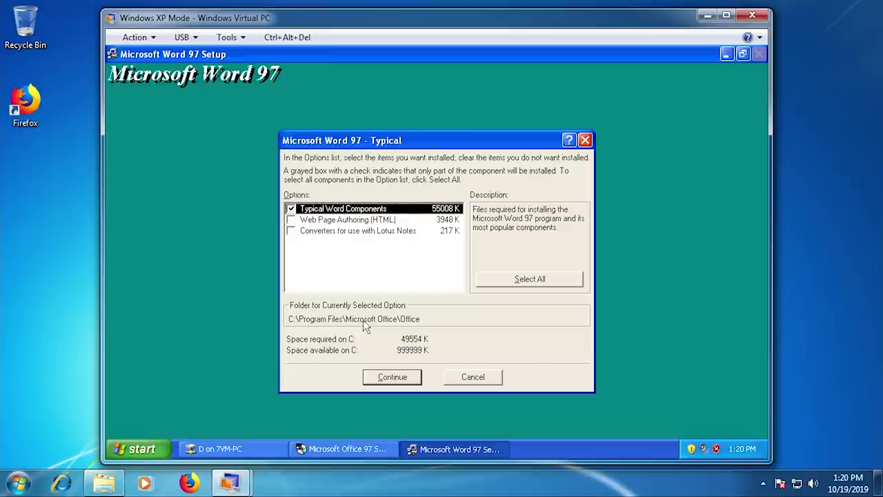
pyautogui.moveTo(372, 307)
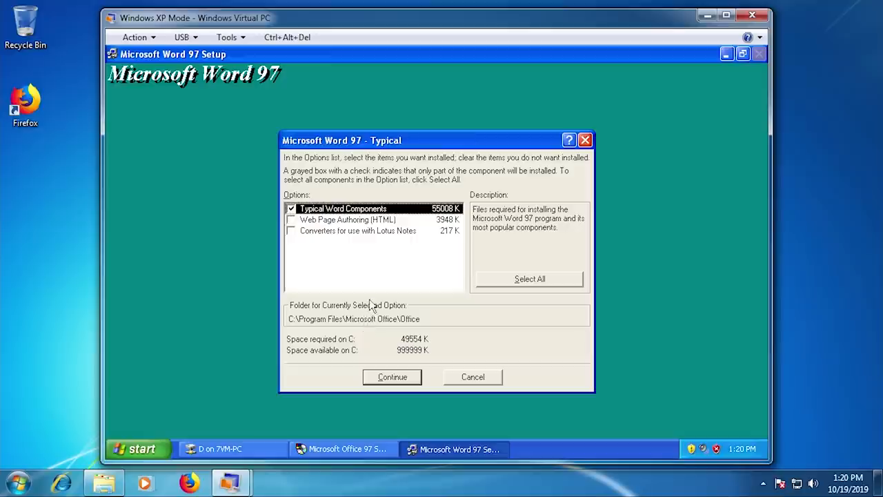
pyautogui.click(392, 377)
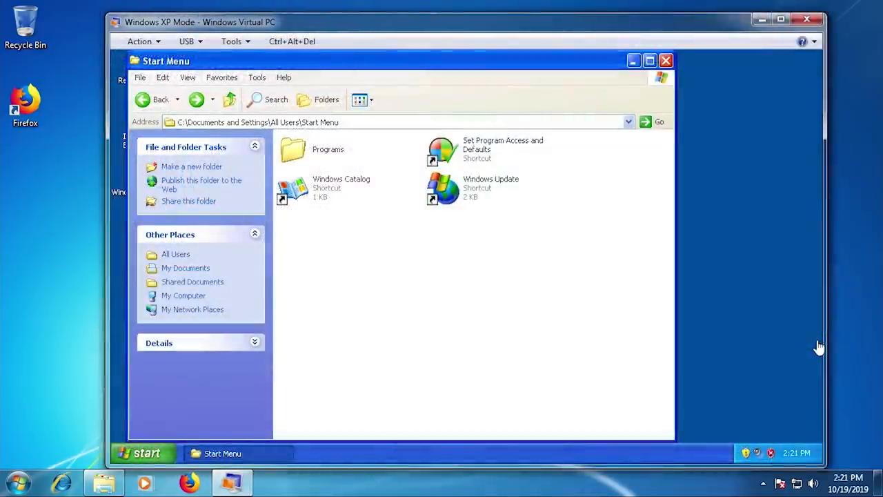
pyautogui.moveTo(389, 67)
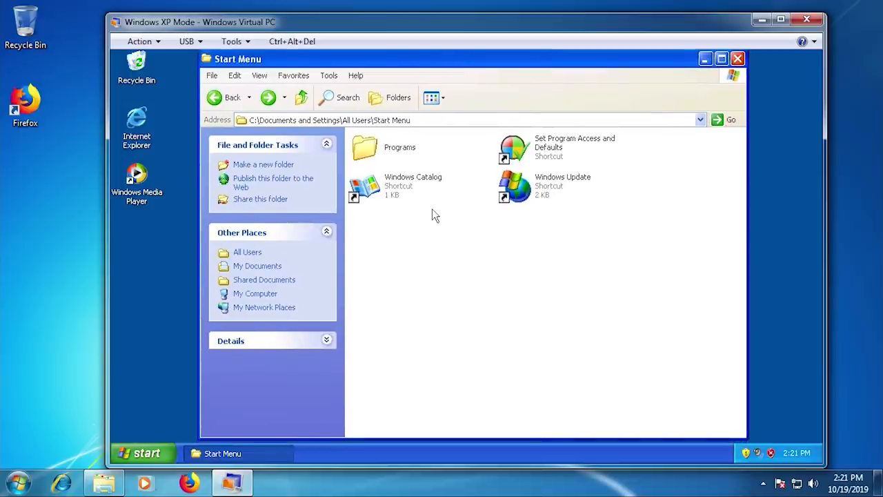
pyautogui.moveTo(55, 433)
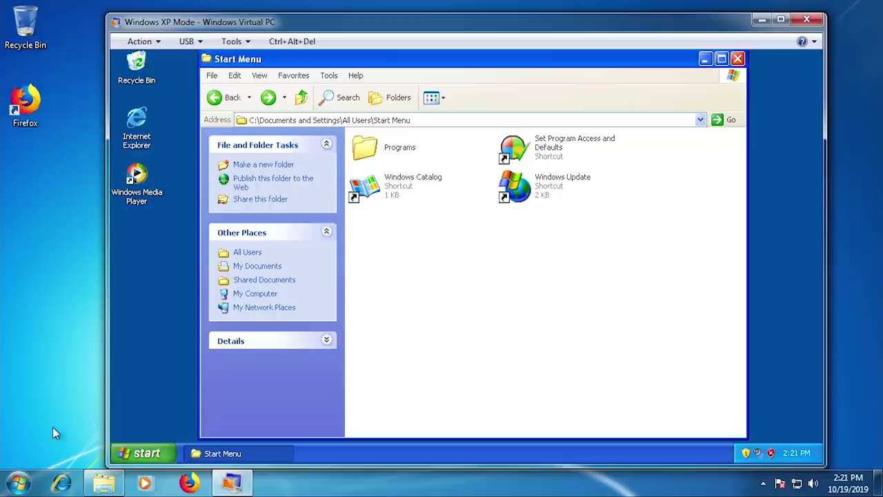
pyautogui.moveTo(496, 289)
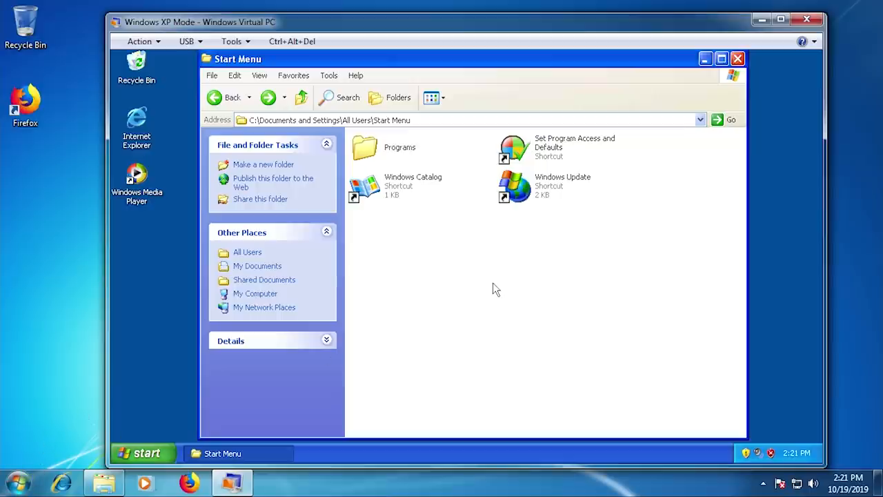
pyautogui.moveTo(298, 126)
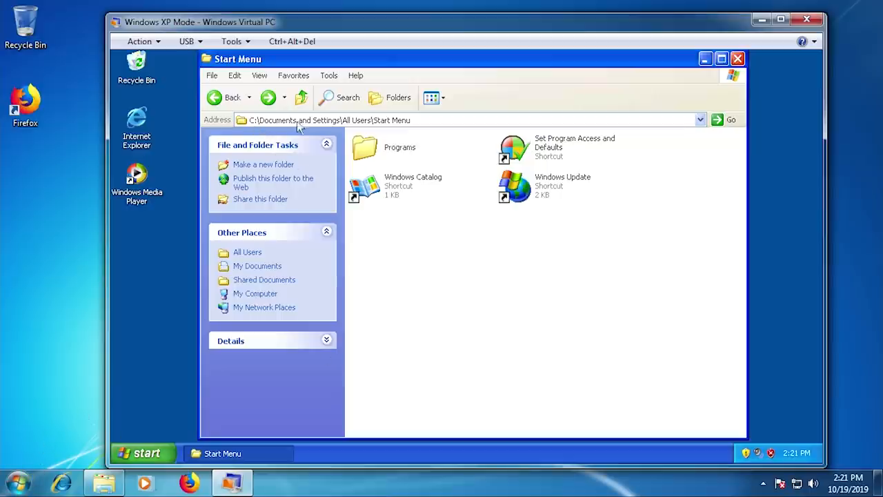
pyautogui.moveTo(383, 127)
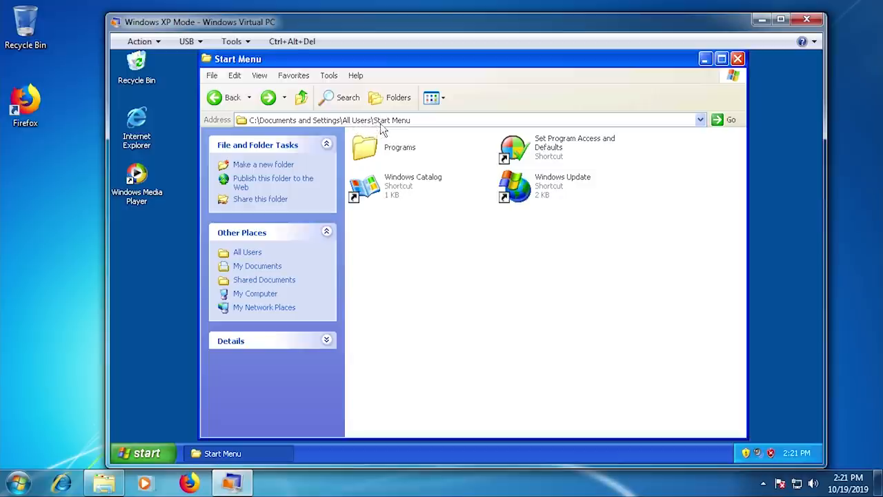
# - Find Microsoft Word in XP's All Programs list and bring up its shortcut menu
pyautogui.click(142, 452)
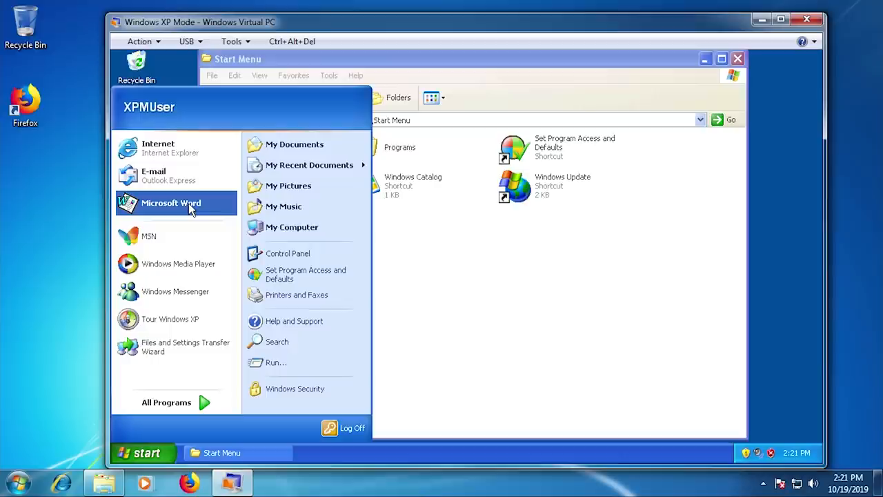
pyautogui.moveTo(226, 394)
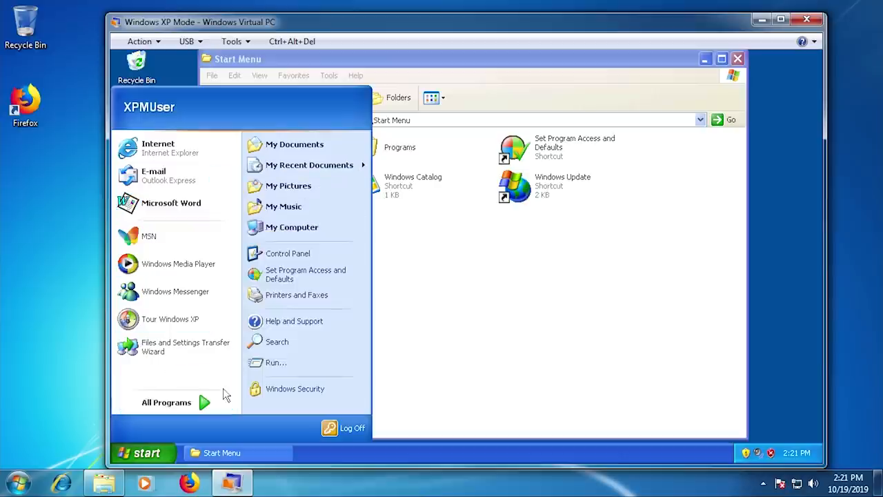
pyautogui.click(166, 402)
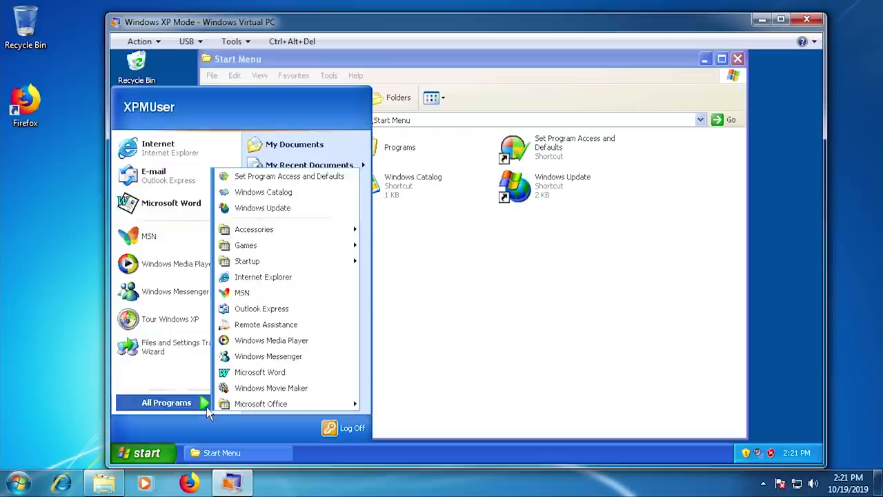
pyautogui.moveTo(261, 404)
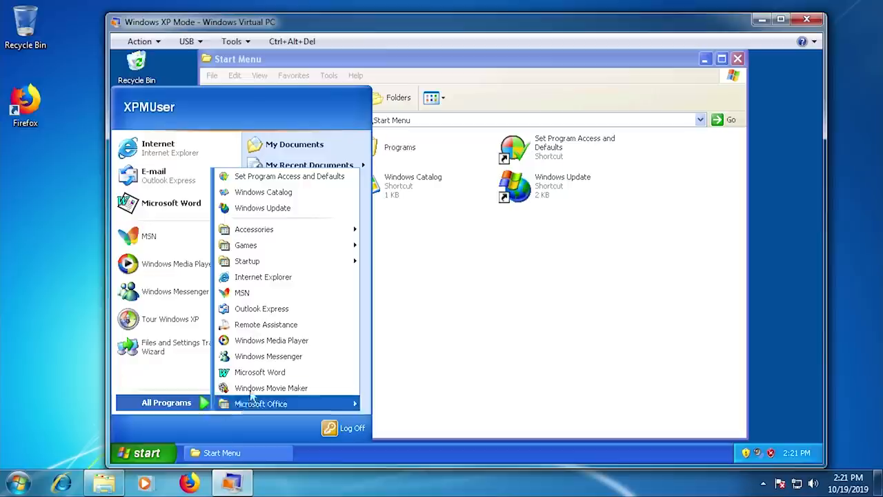
pyautogui.moveTo(261, 404)
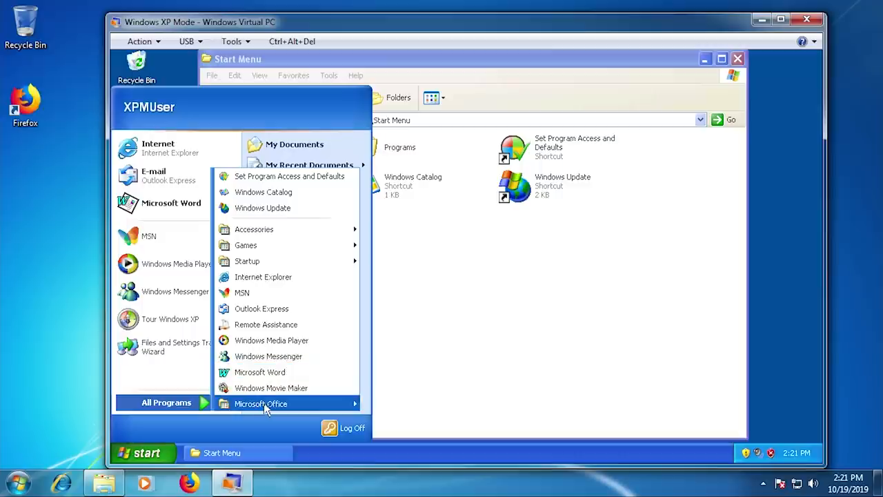
pyautogui.moveTo(260, 372)
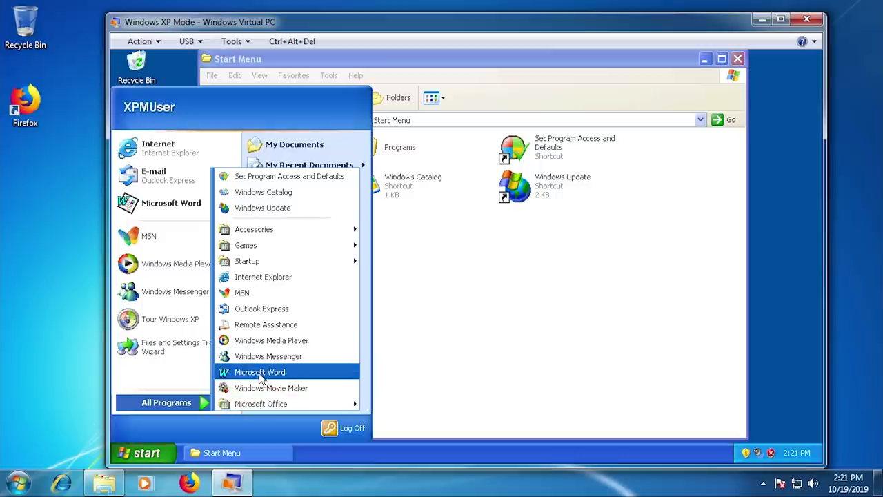
pyautogui.rightClick(260, 372)
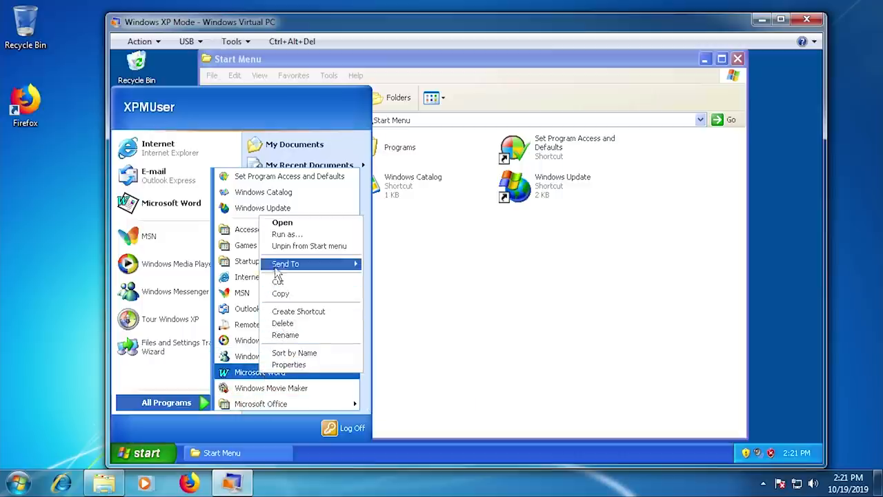
pyautogui.moveTo(283, 269)
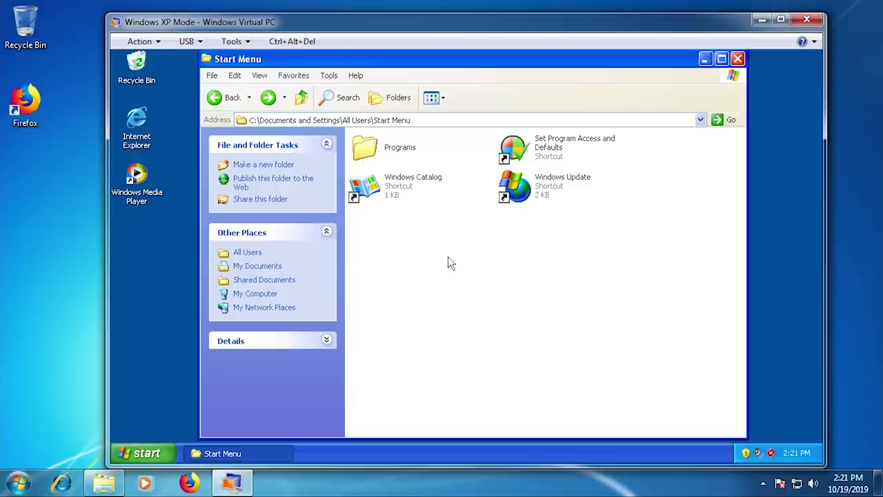
# - Create a shortcut to the Microsoft Word entry from XP's All Programs list
pyautogui.click(143, 453)
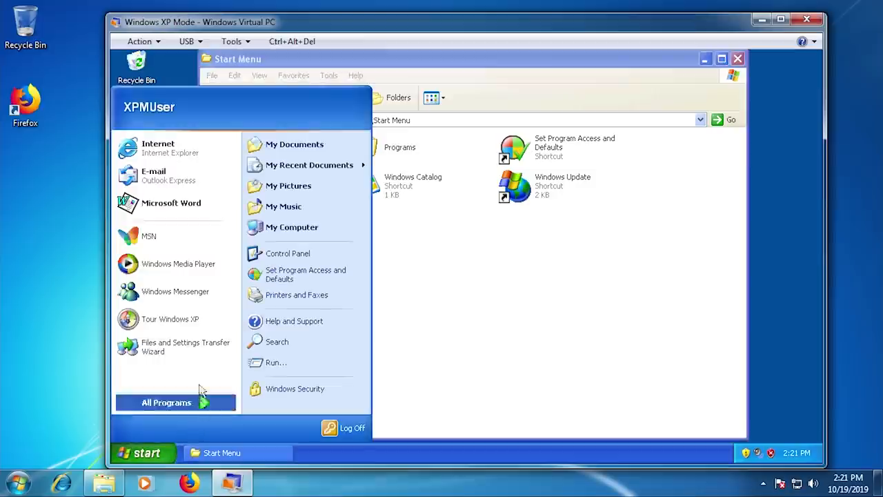
pyautogui.click(165, 402)
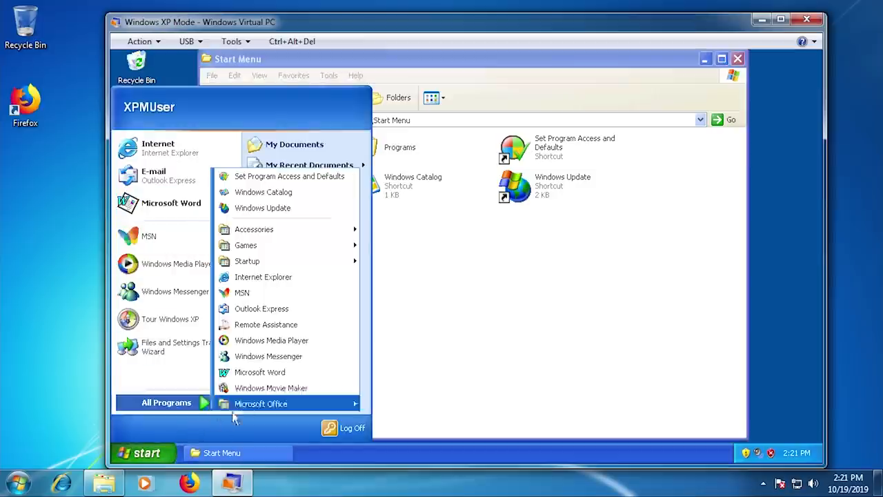
pyautogui.rightClick(260, 372)
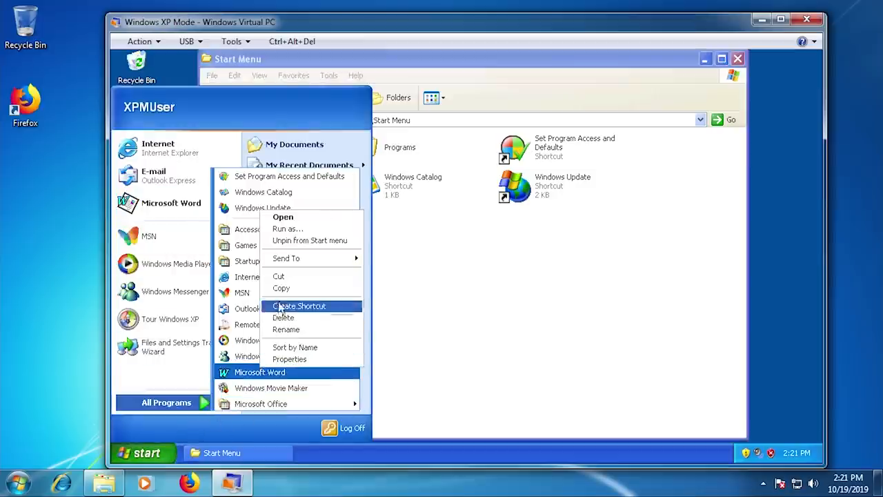
pyautogui.click(412, 302)
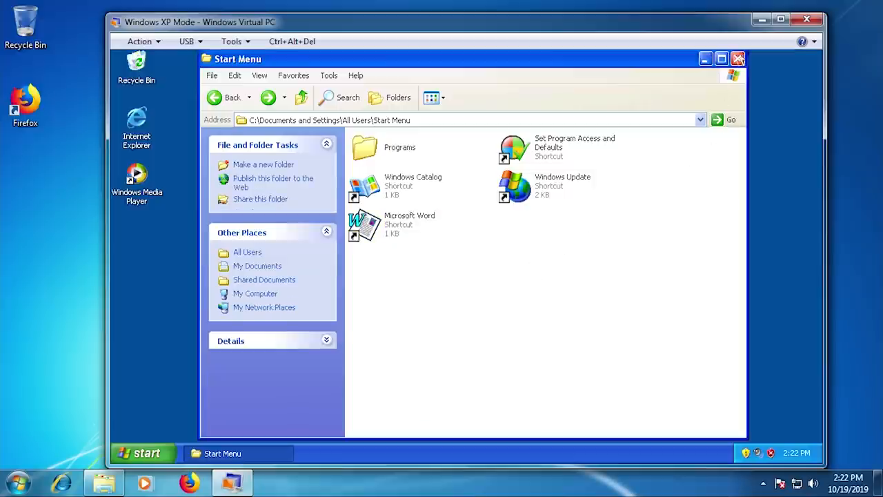
# - Close the Start Menu folder and log off Windows XP Mode
pyautogui.click(738, 59)
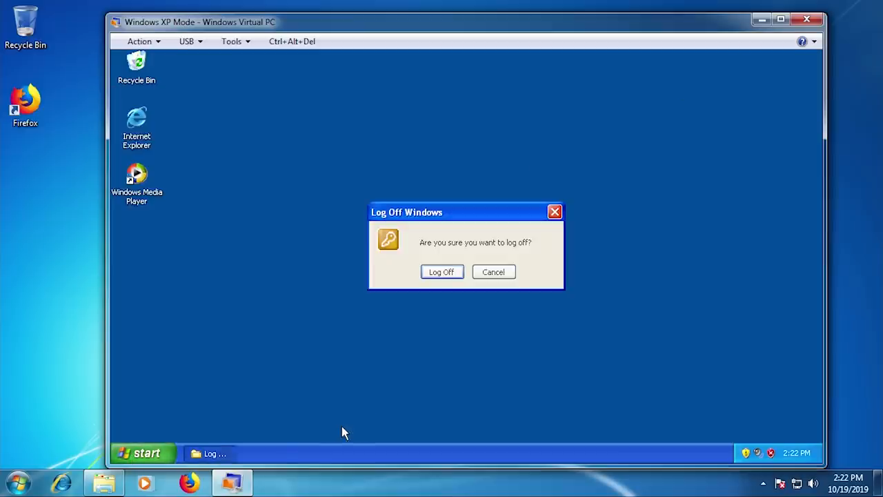
pyautogui.click(442, 271)
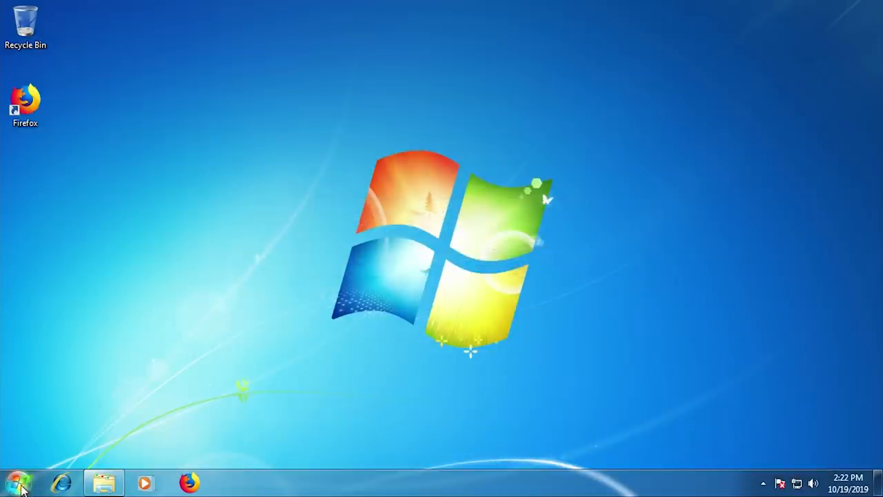
# - Launch Microsoft Word (Windows XP Mode) from Windows 7's Windows Virtual PC programs folder
pyautogui.click(17, 482)
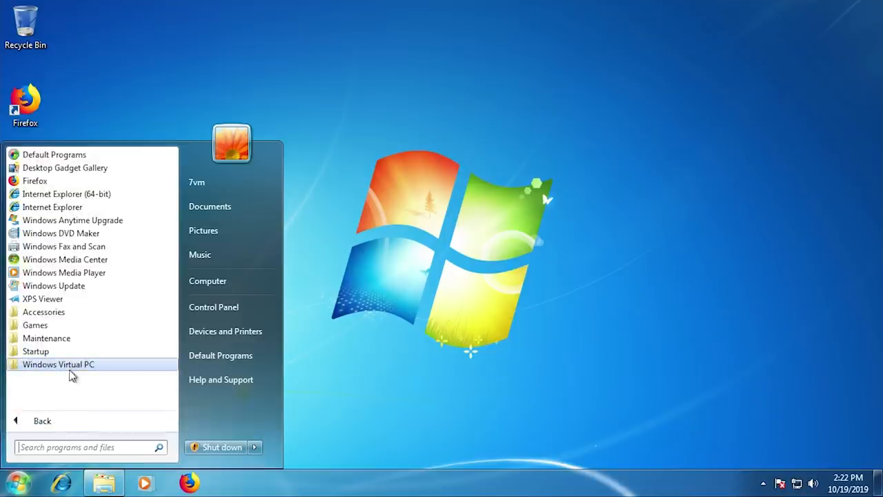
pyautogui.click(59, 364)
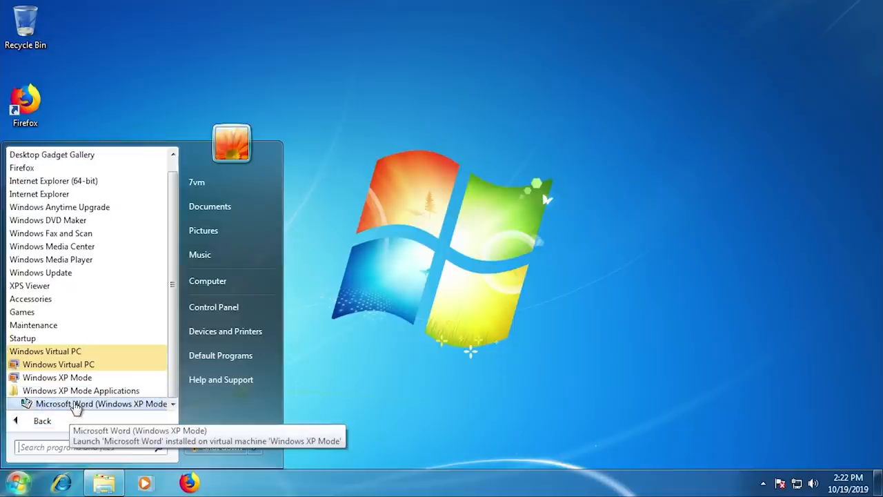
pyautogui.moveTo(72, 411)
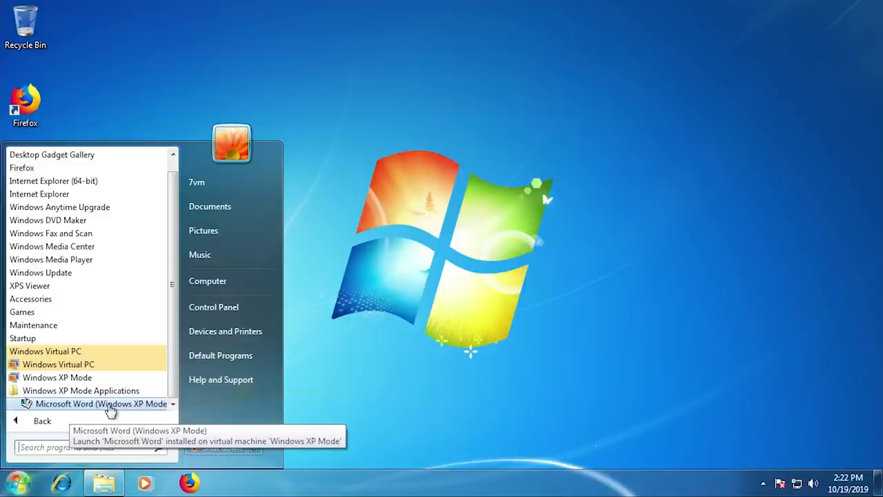
pyautogui.click(96, 404)
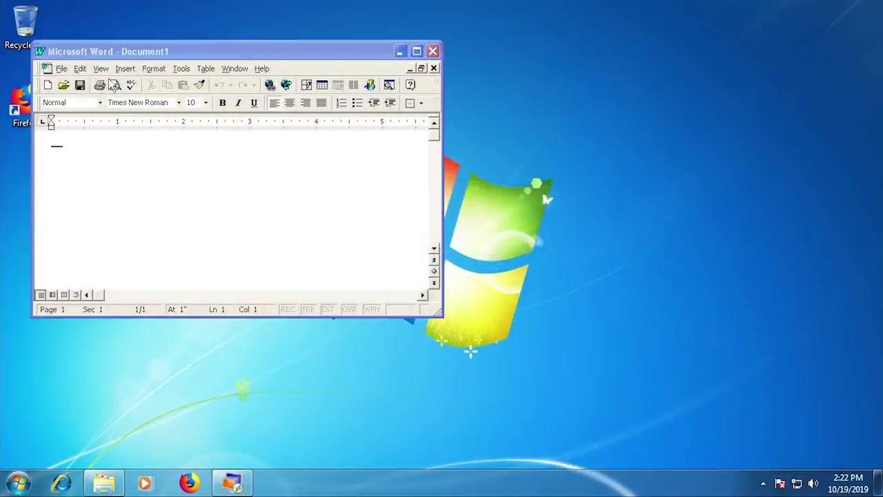
# - Enlarge the Word window and write Hello world. in the blank document
pyautogui.moveTo(108, 52); pyautogui.dragTo(218, 35)
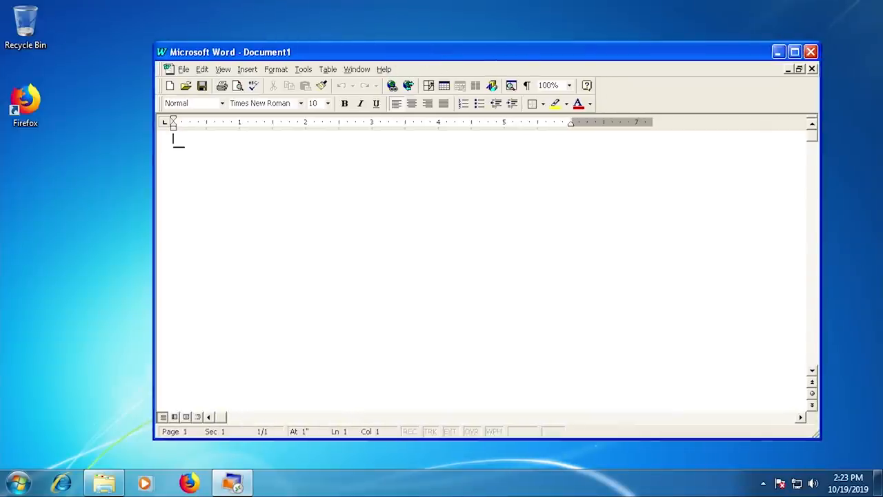
pyautogui.click(384, 69)
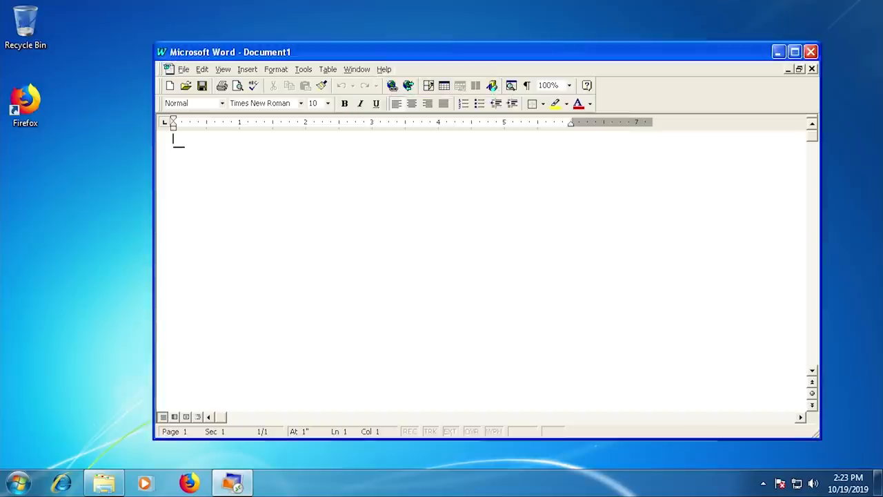
pyautogui.write('Hello world!')
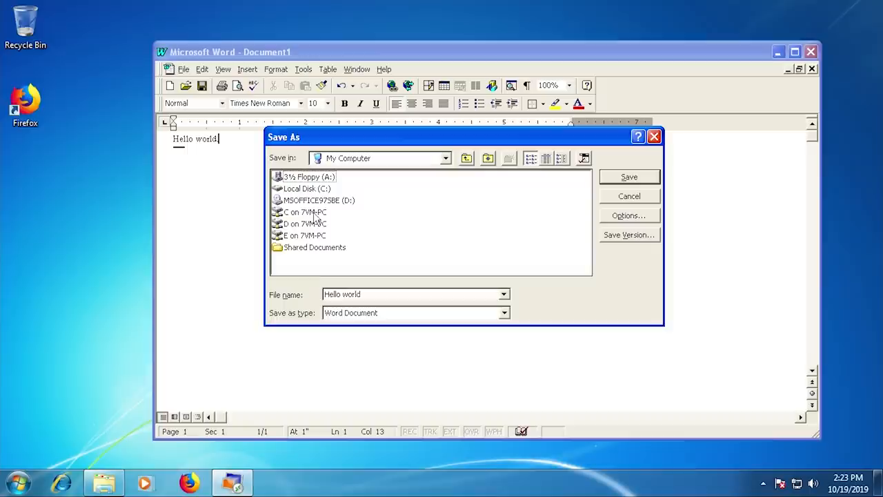
# - Save the document as Hello world into the Desktop folder on the host's C drive
pyautogui.click(304, 212)
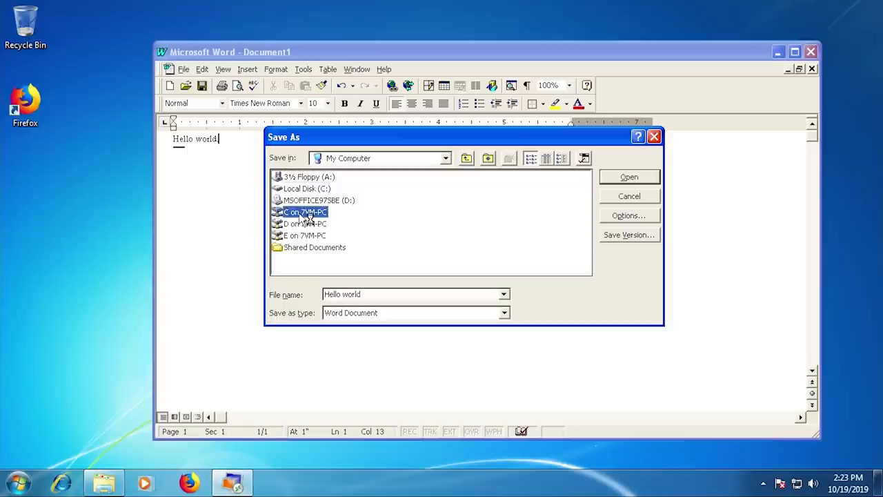
pyautogui.doubleClick(304, 211)
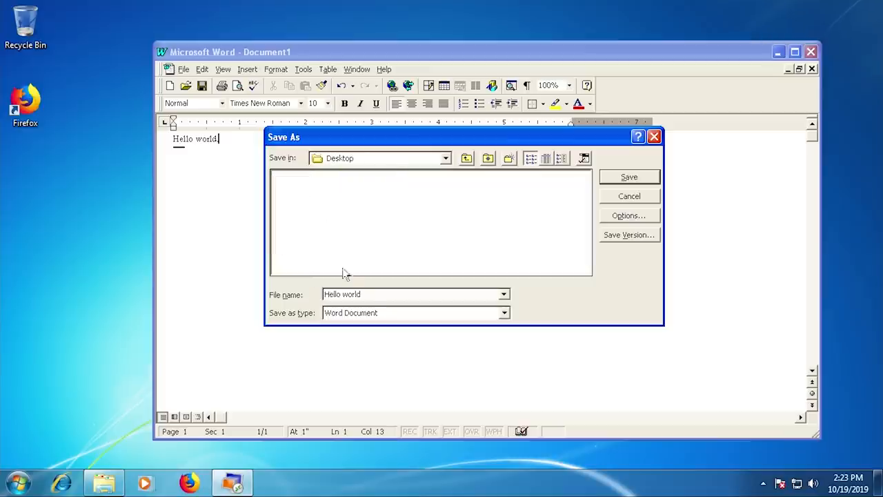
pyautogui.click(628, 176)
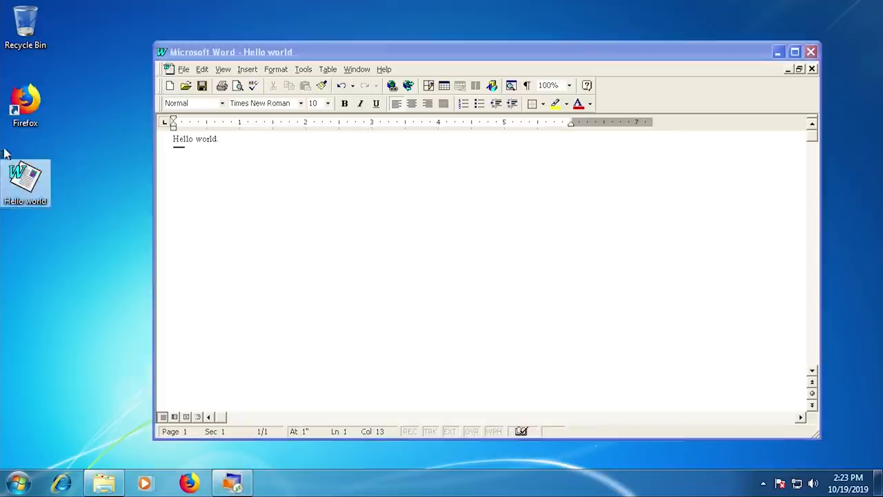
# - Reopen Hello world from its Windows 7 desktop icon, reverting to the saved copy
pyautogui.click(811, 52)
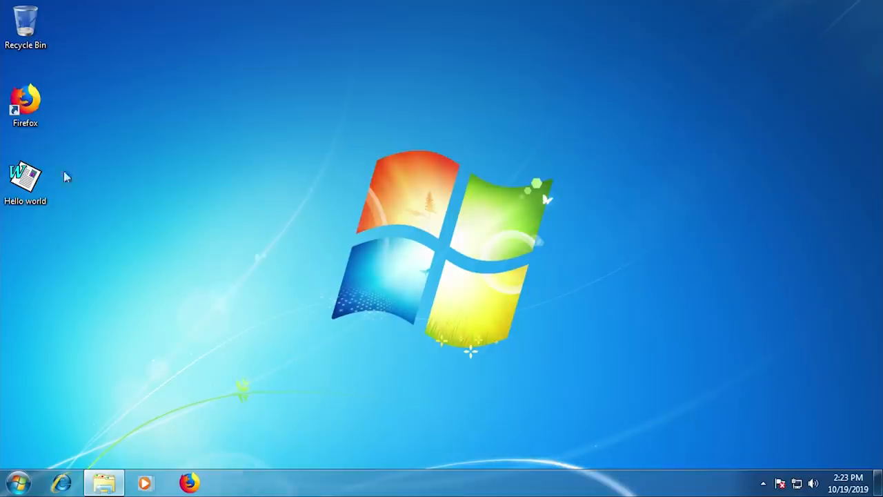
pyautogui.doubleClick(26, 179)
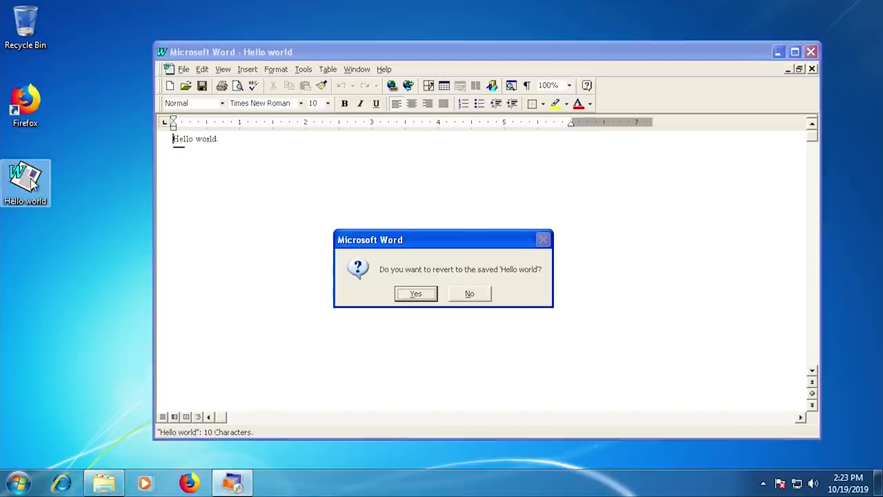
pyautogui.click(415, 293)
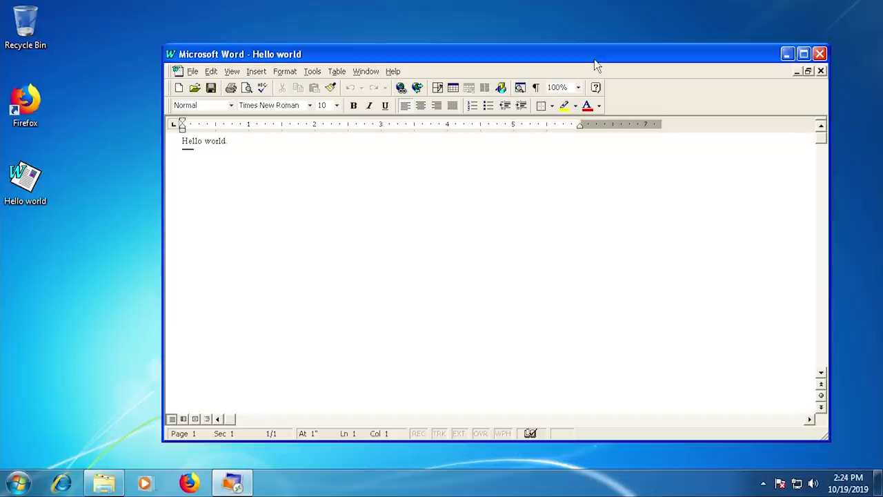
pyautogui.moveTo(593, 54); pyautogui.dragTo(518, 51)
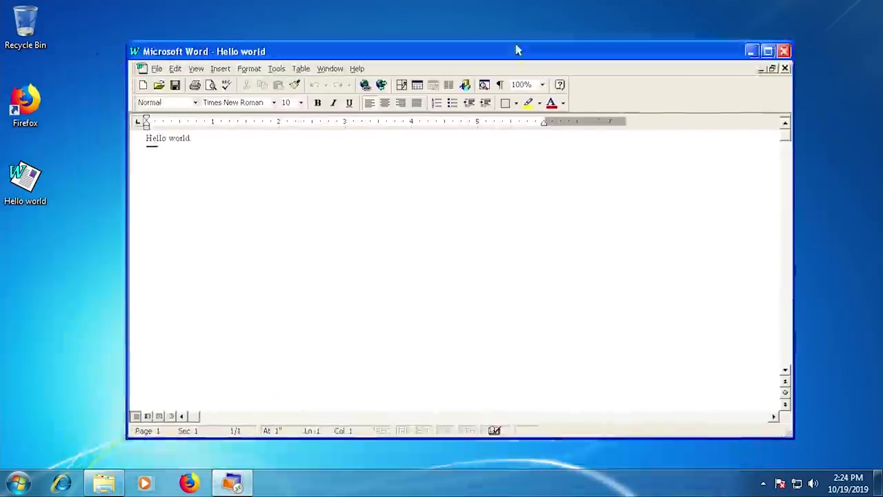
pyautogui.click(768, 51)
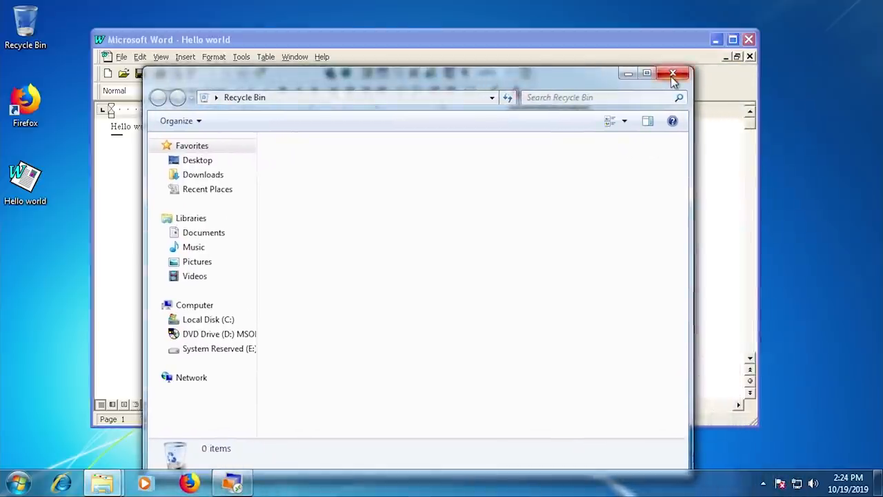
pyautogui.moveTo(673, 74)
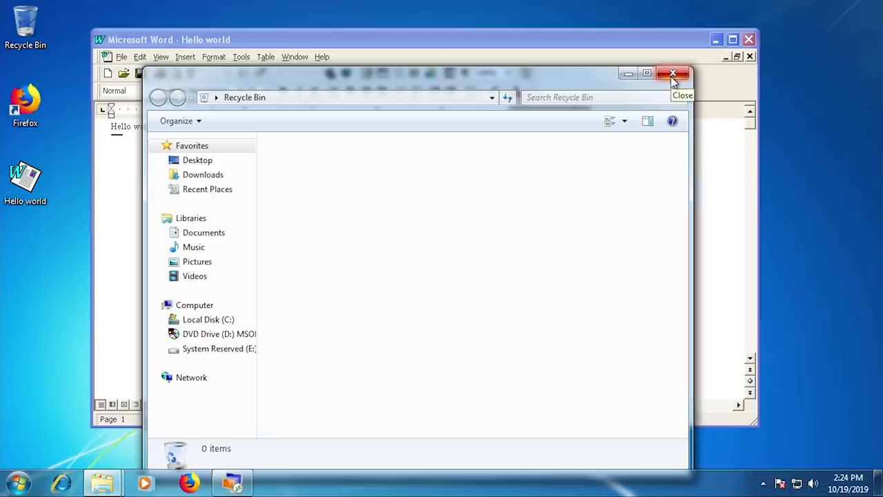
pyautogui.click(673, 74)
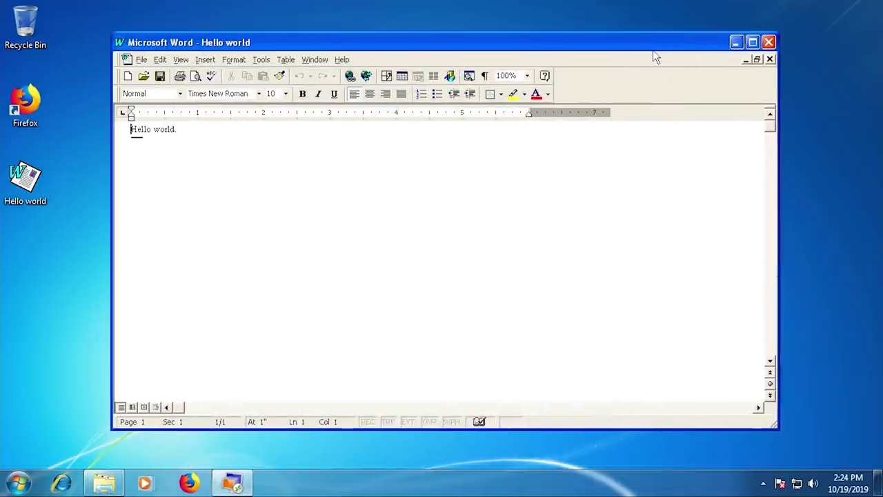